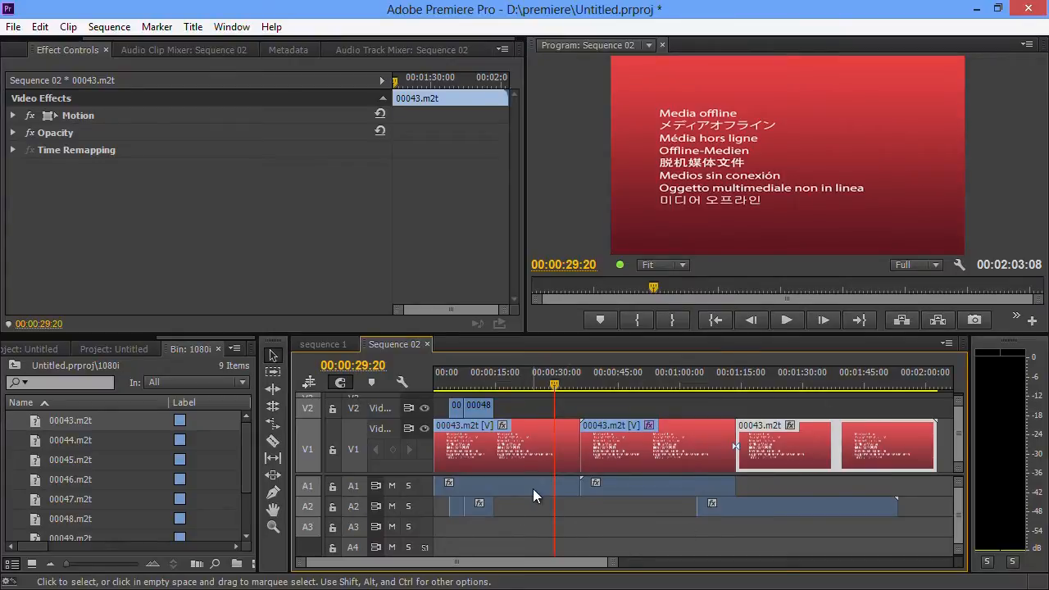
pyautogui.moveTo(746, 462)
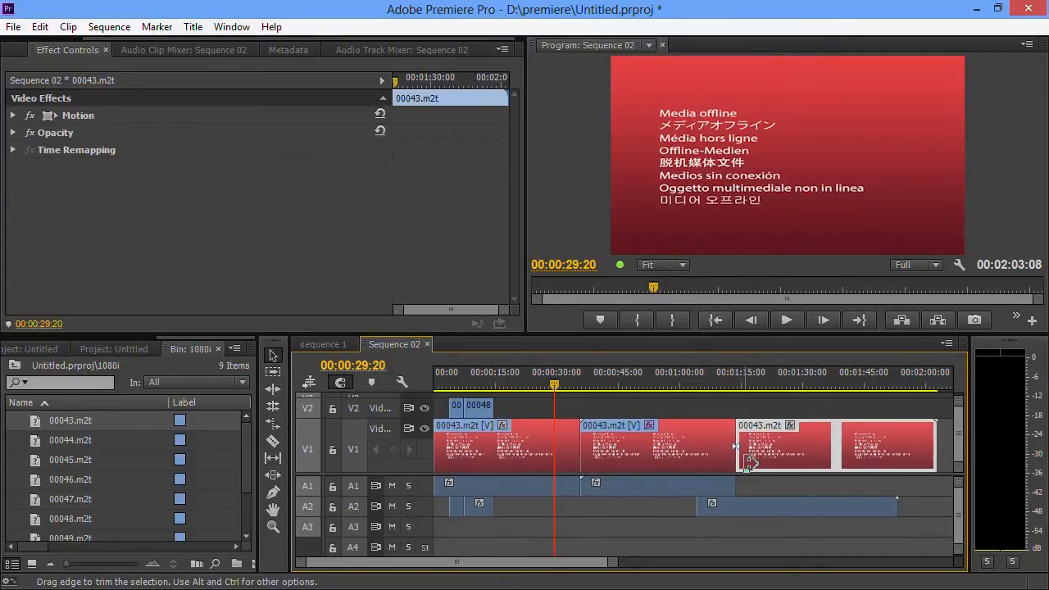
pyautogui.moveTo(752, 461)
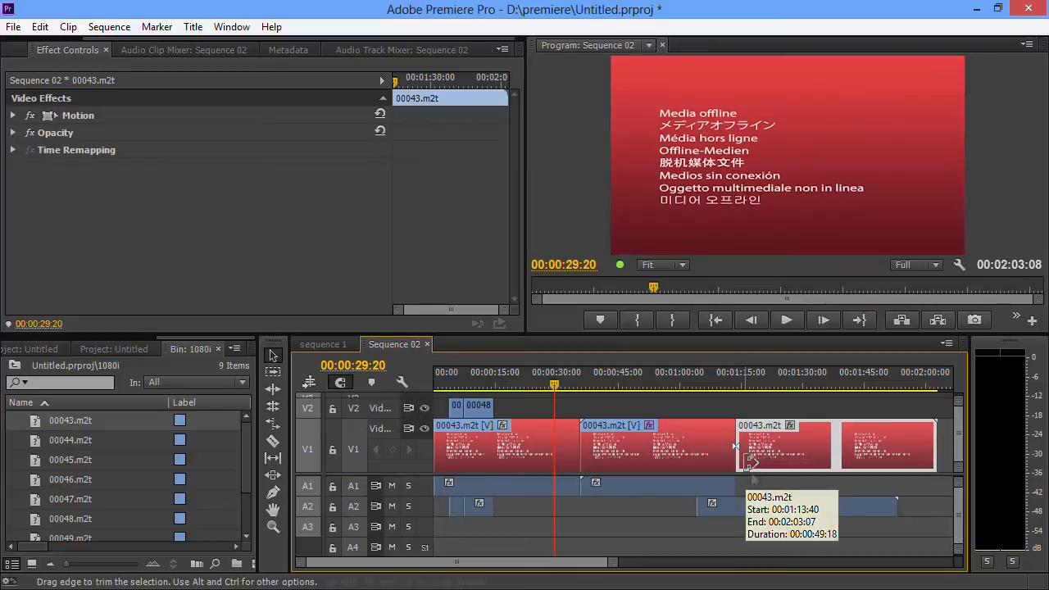
pyautogui.moveTo(33, 426)
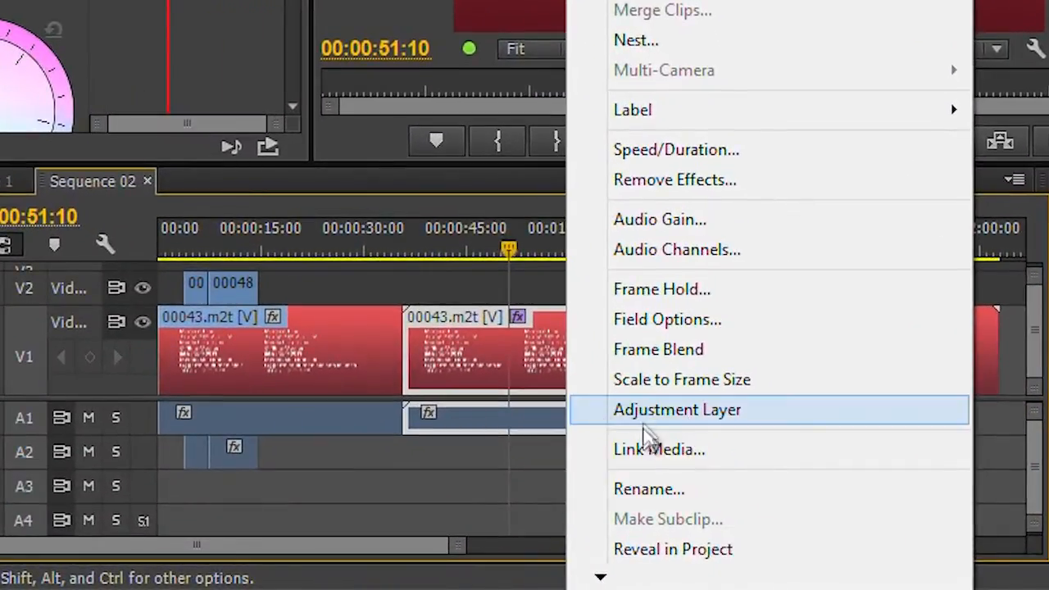
# Bring up Link Media for offline clip 00043.m2t, toggling Use Media Browser off and back on.
pyautogui.click(658, 449)
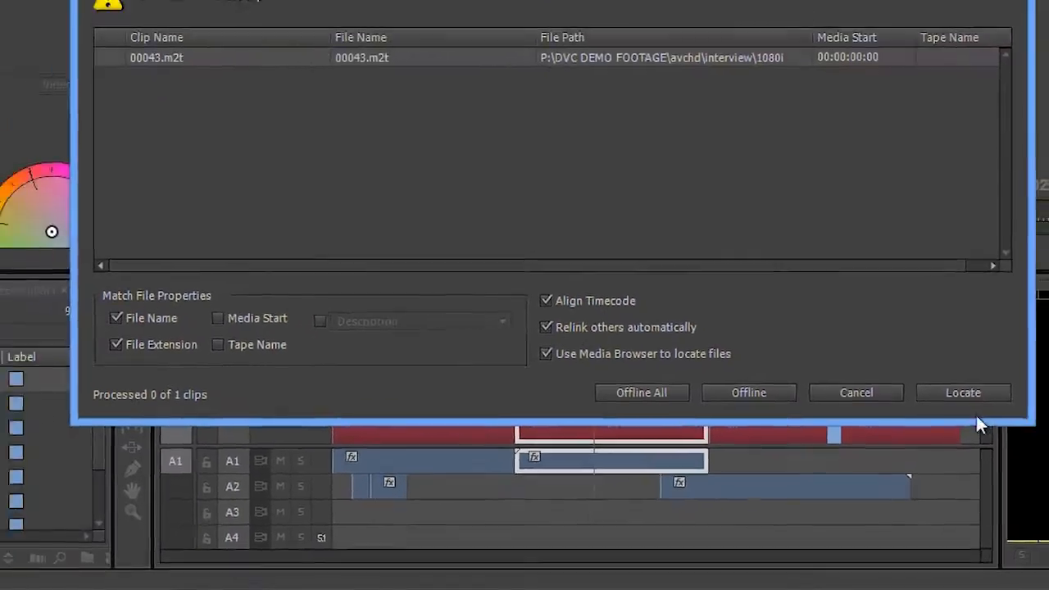
pyautogui.click(964, 392)
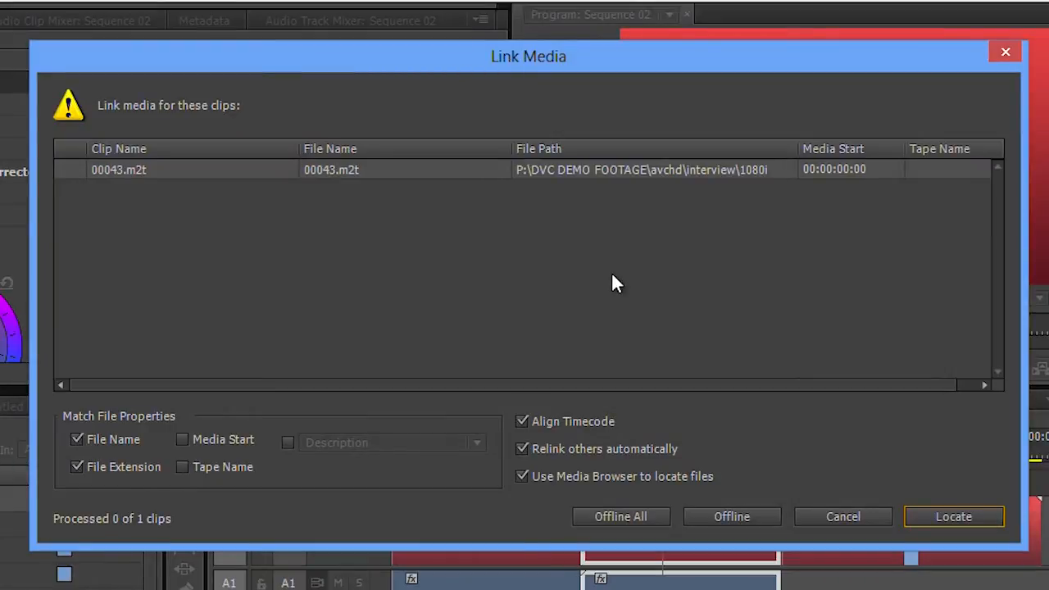
pyautogui.moveTo(694, 182)
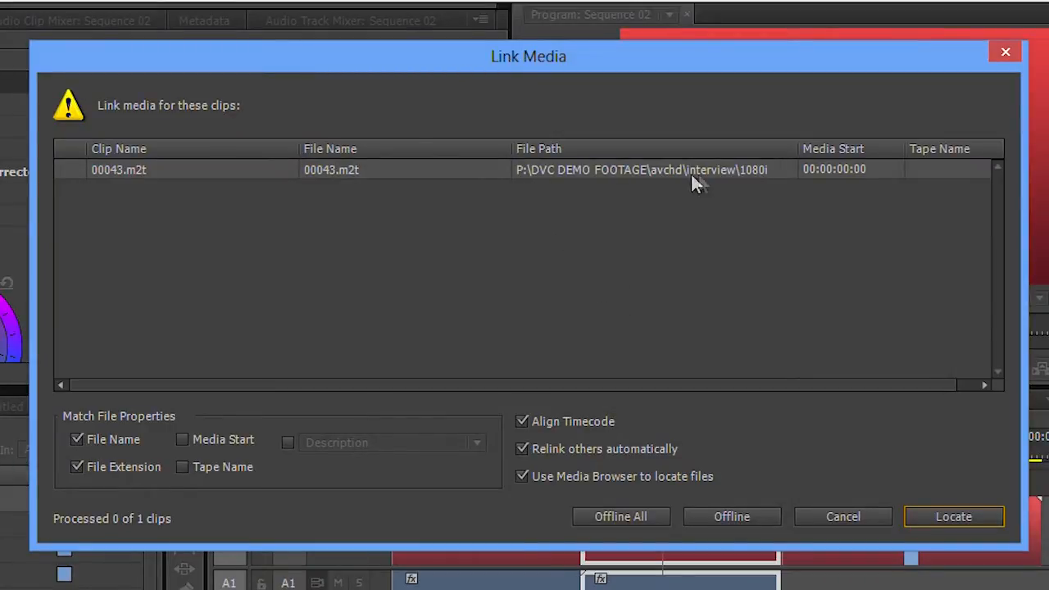
pyautogui.moveTo(752, 180)
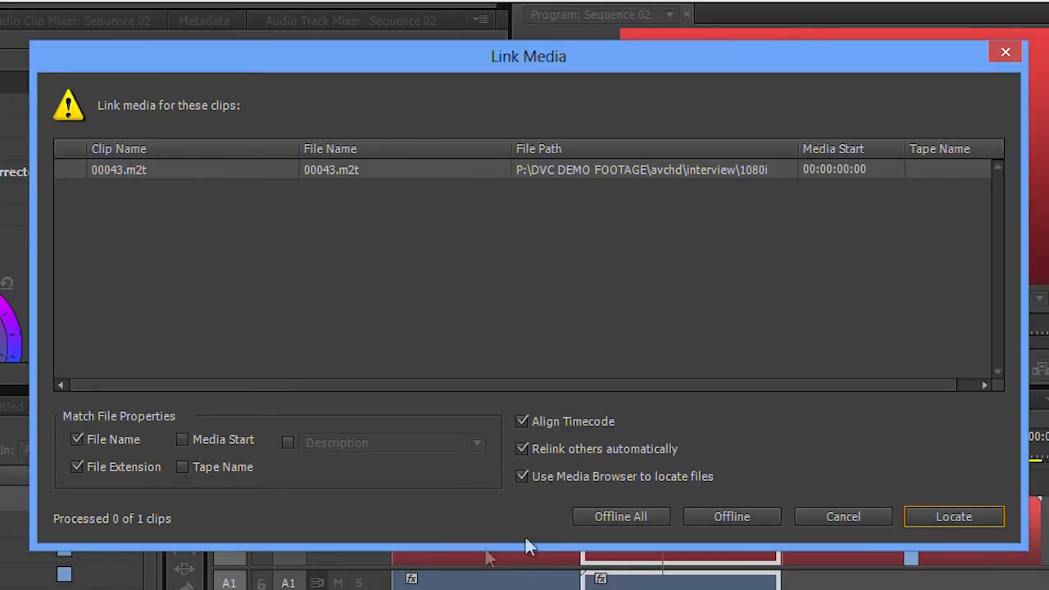
pyautogui.click(954, 516)
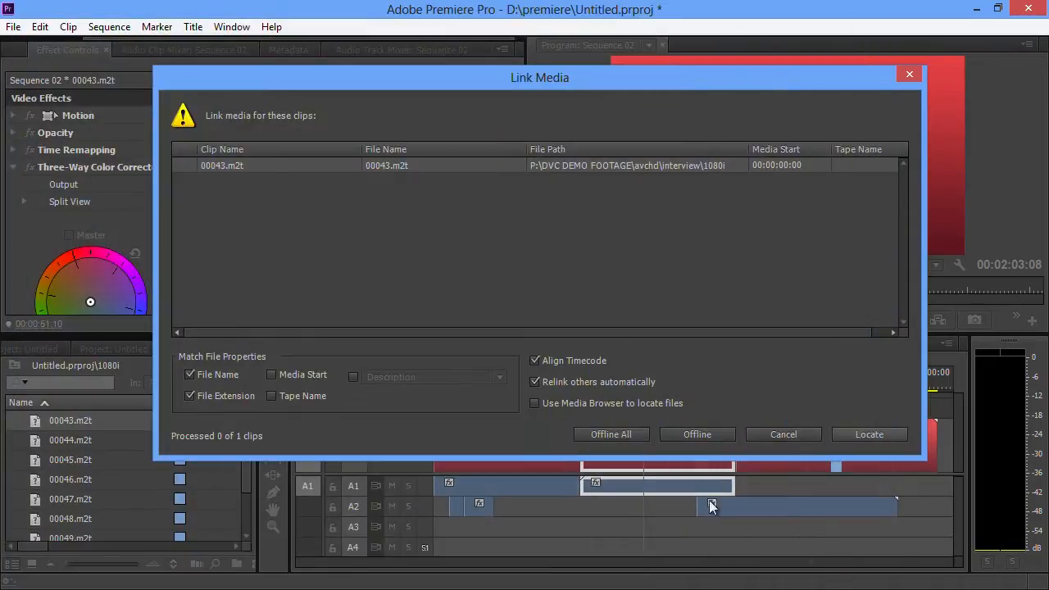
pyautogui.click(534, 403)
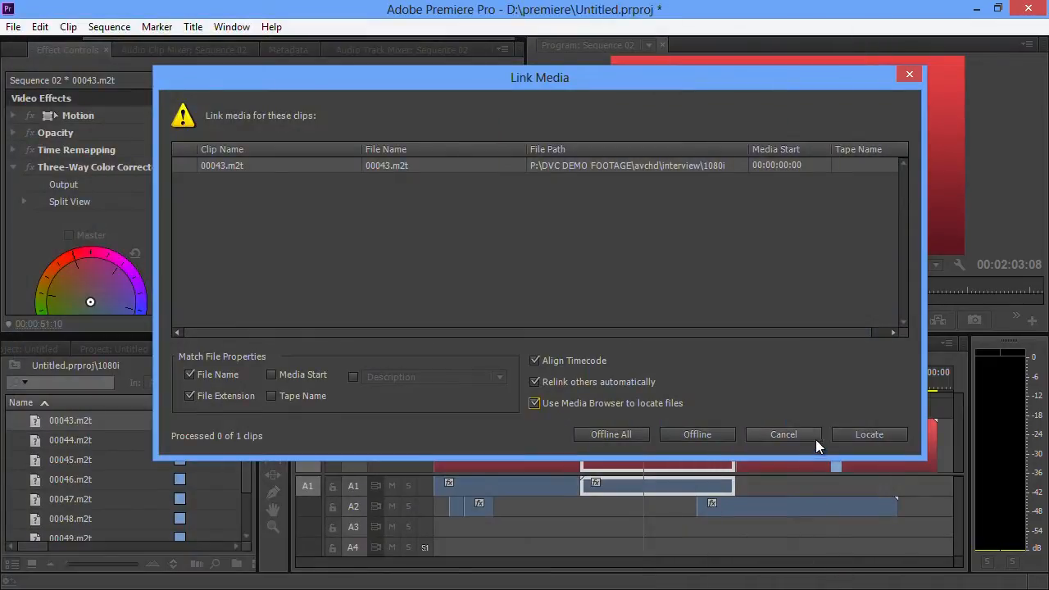
# Locate the missing file by searching the avchd folder, finding match 00043.m2t.
pyautogui.click(869, 434)
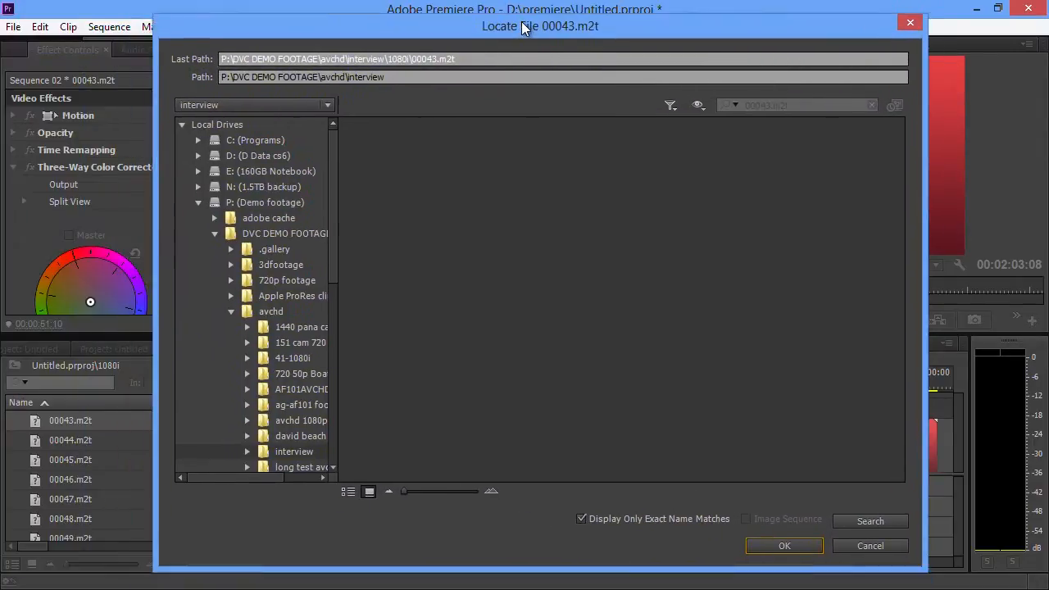
pyautogui.moveTo(539, 26); pyautogui.dragTo(527, 24)
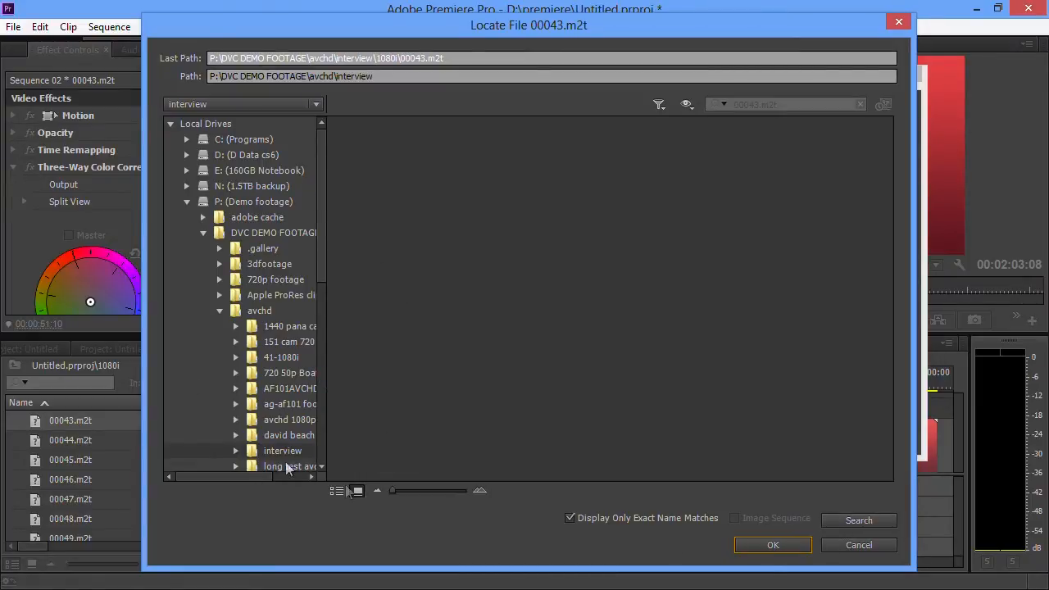
pyautogui.click(259, 310)
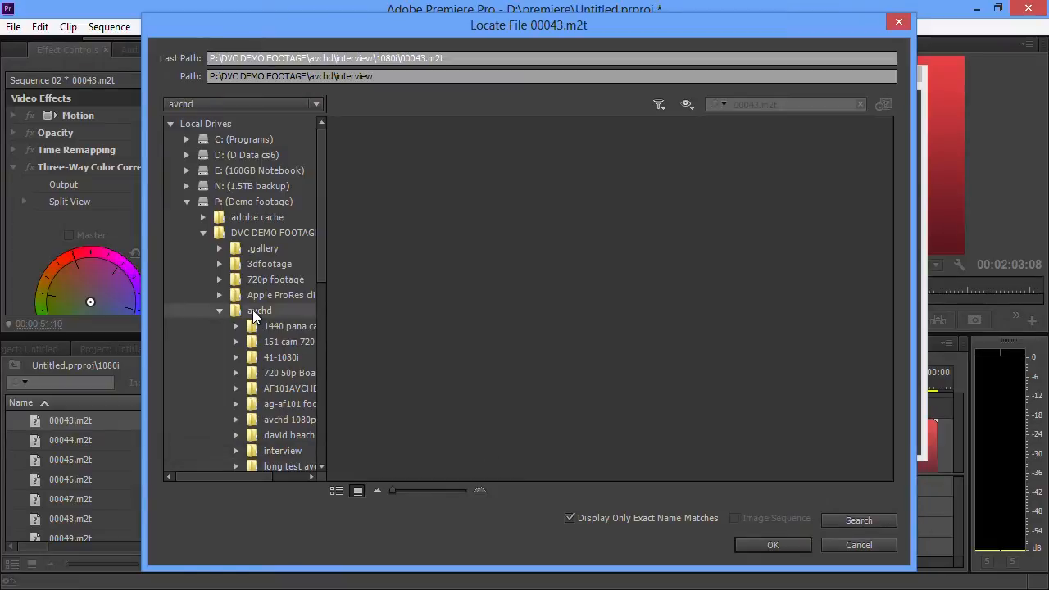
pyautogui.click(859, 521)
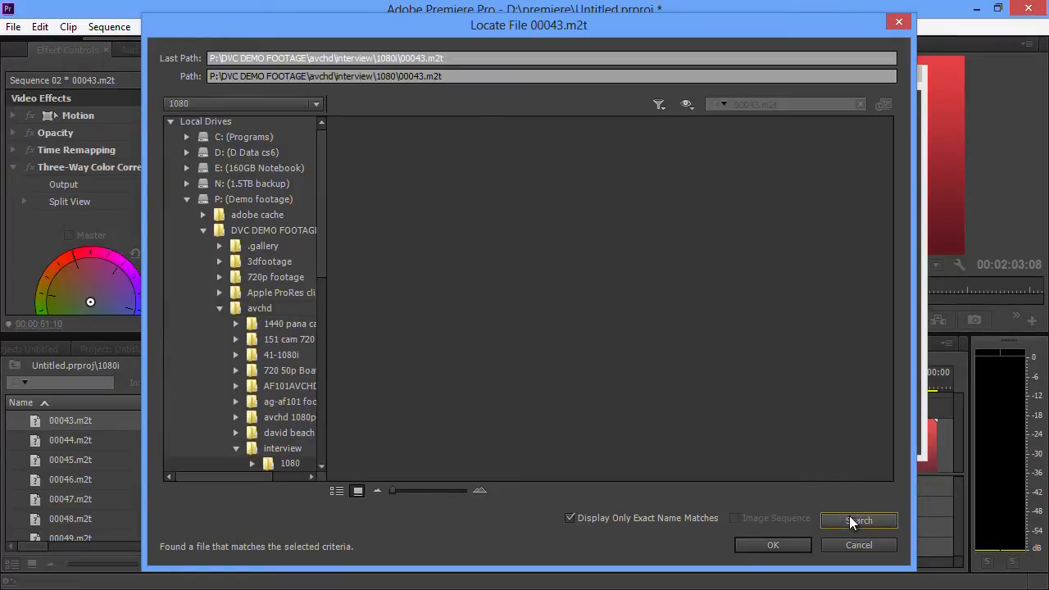
pyautogui.click(859, 521)
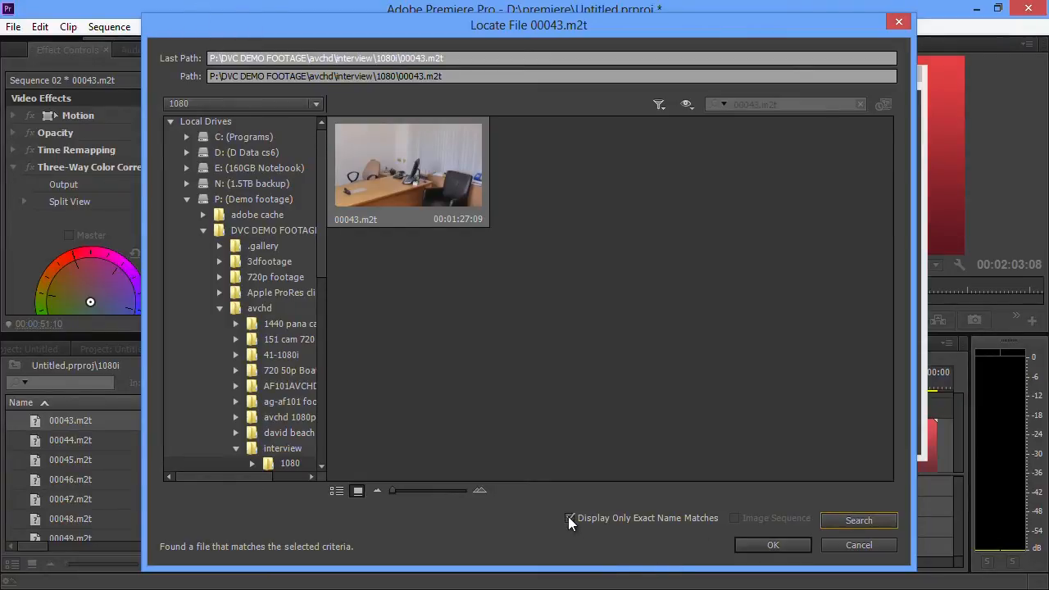
# Toggle Display Only Exact Name Matches a few times, then relink the clip to 00043.m2t.
pyautogui.click(570, 518)
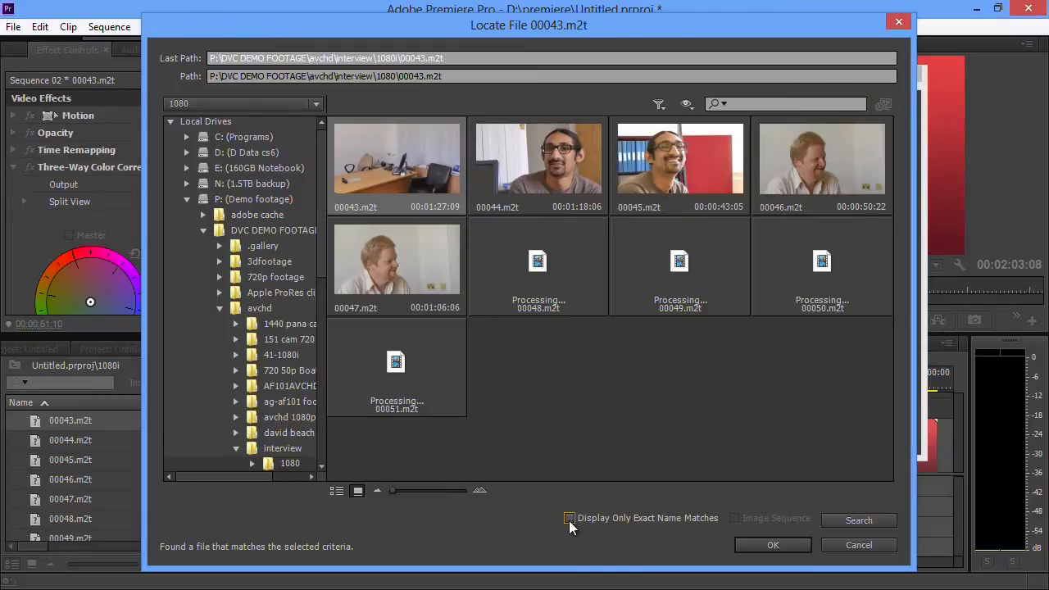
pyautogui.click(570, 518)
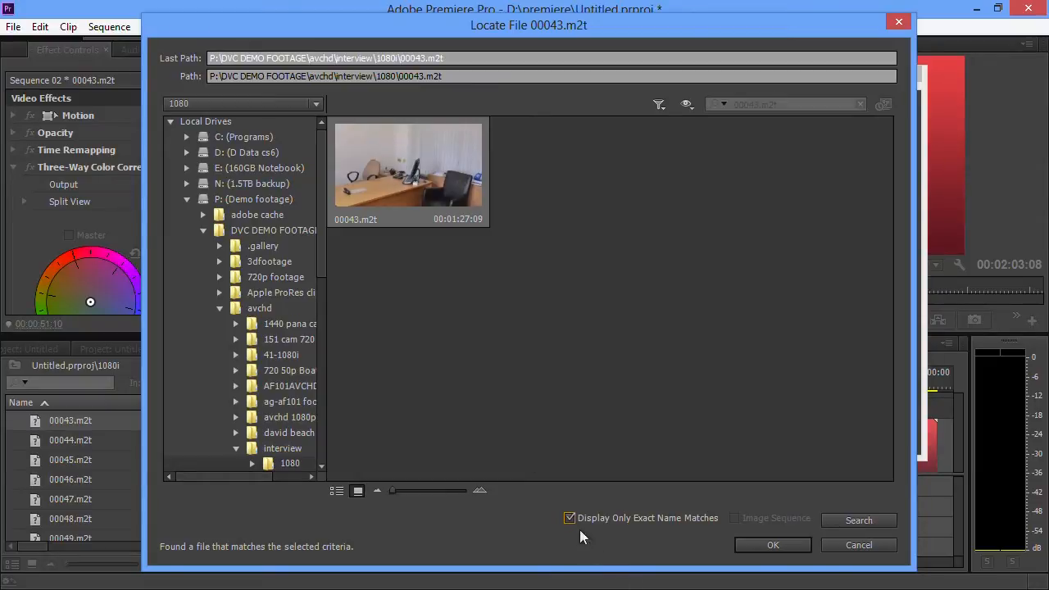
pyautogui.click(568, 518)
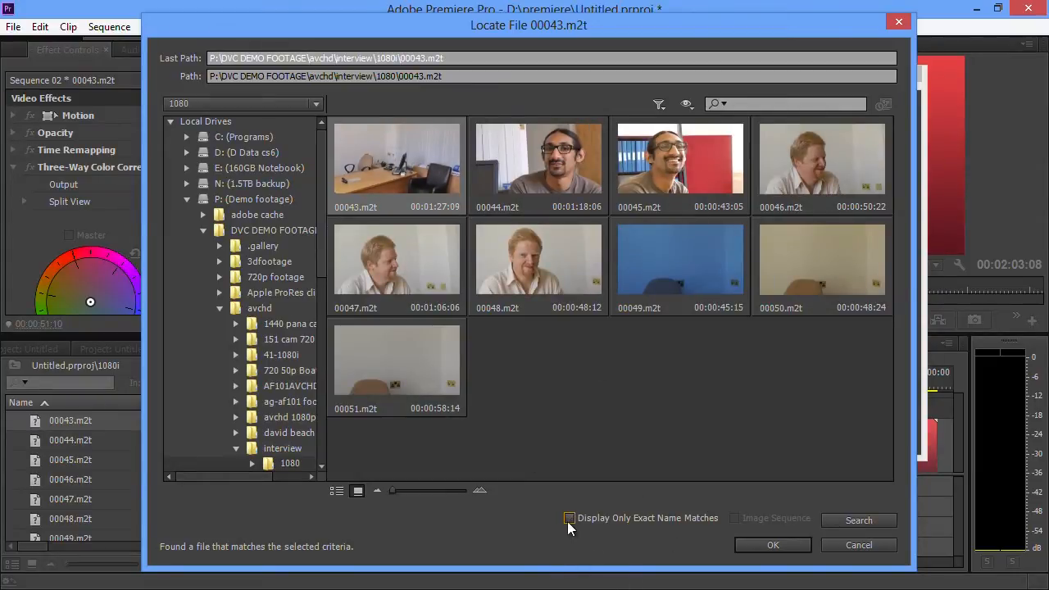
pyautogui.click(568, 518)
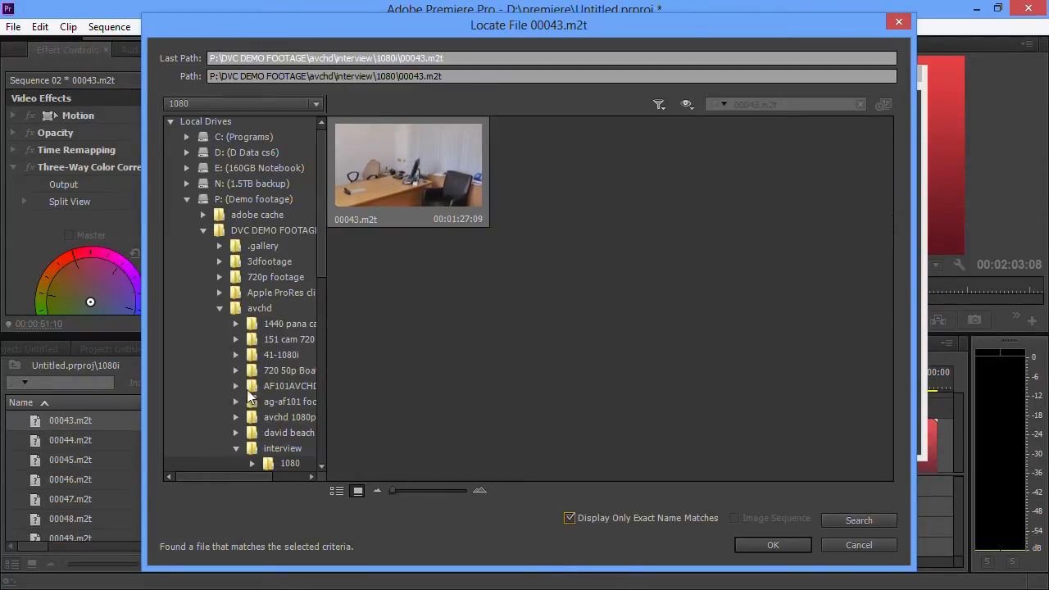
pyautogui.moveTo(256, 310)
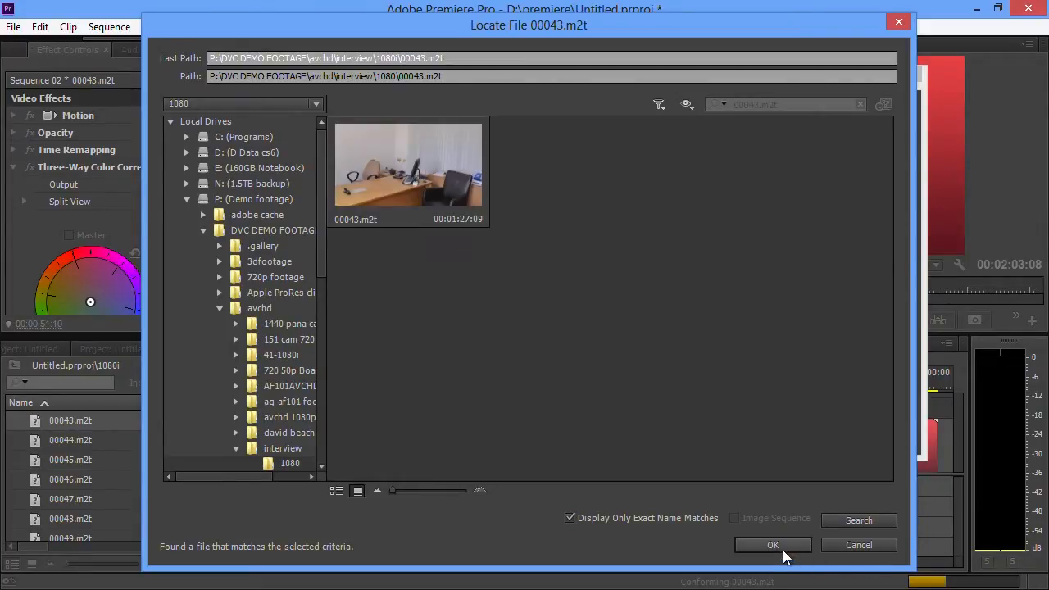
pyautogui.click(771, 544)
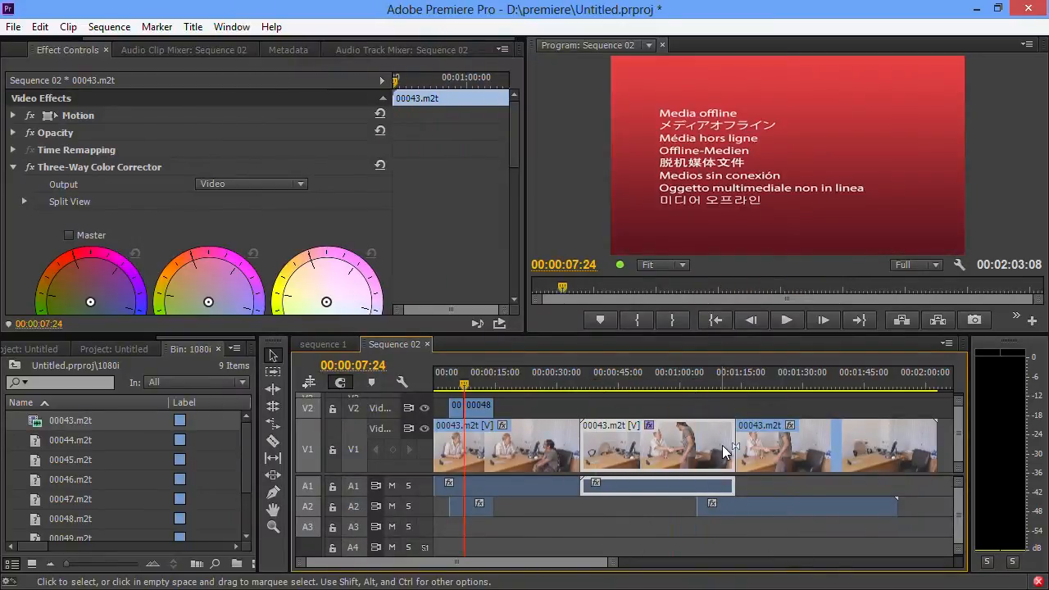
pyautogui.moveTo(318, 424)
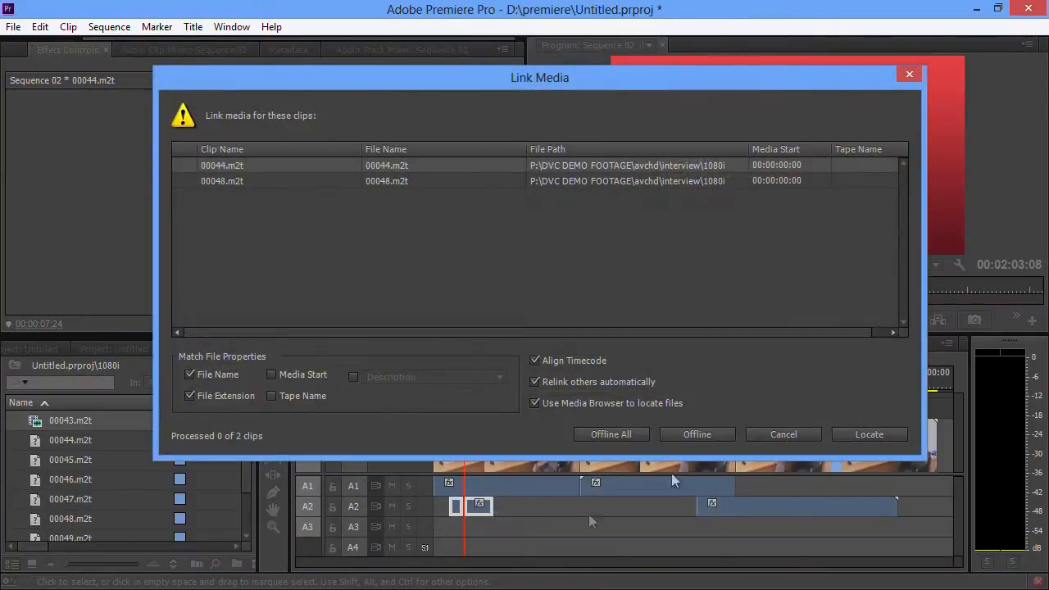
pyautogui.moveTo(668, 205)
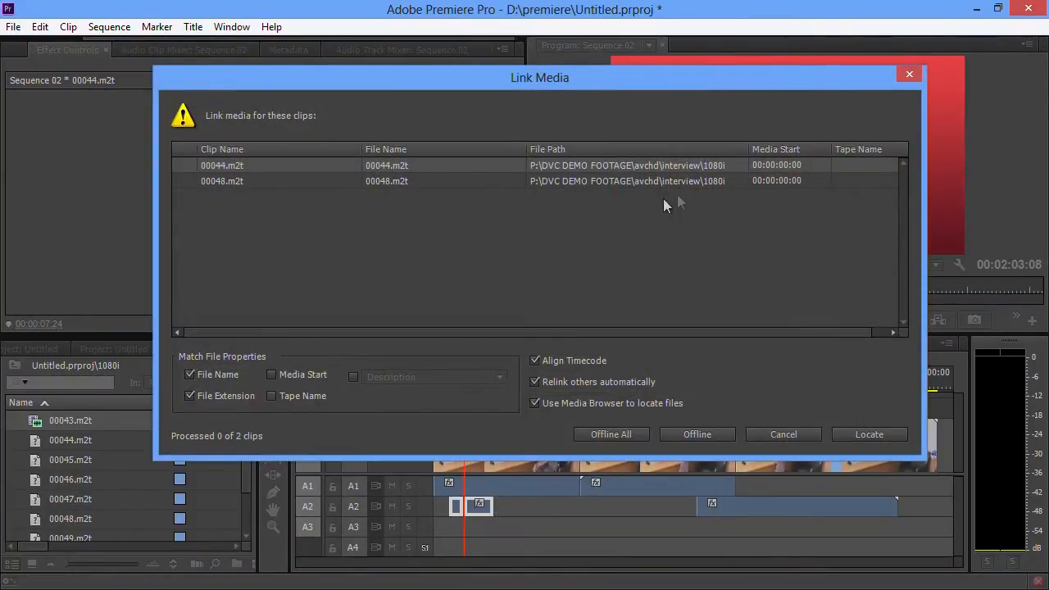
# Locate and accept the matching 00044.m2t footage in the interview 1080 folder.
pyautogui.click(868, 434)
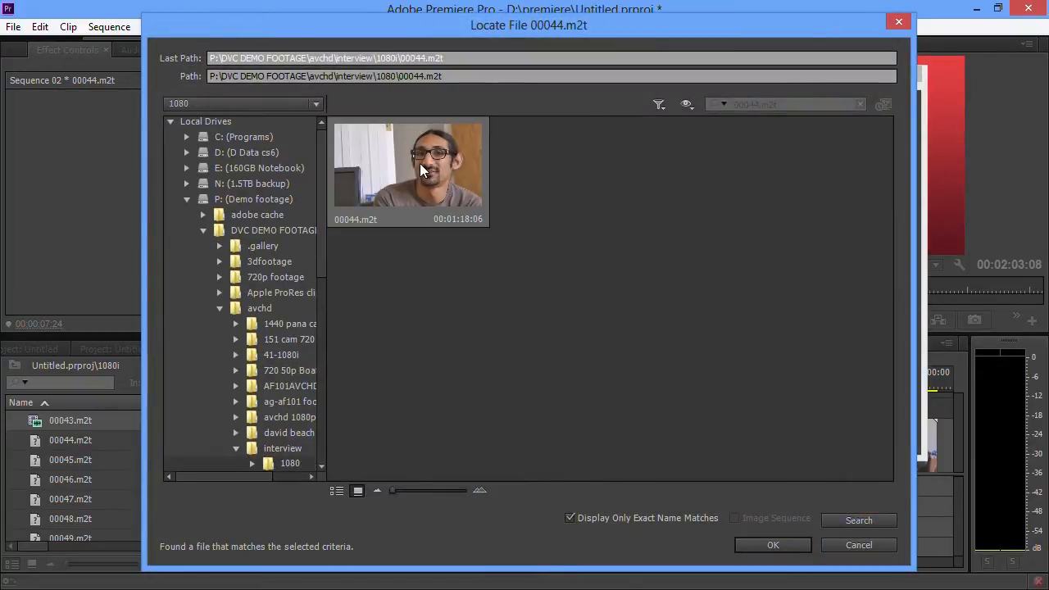
pyautogui.click(772, 544)
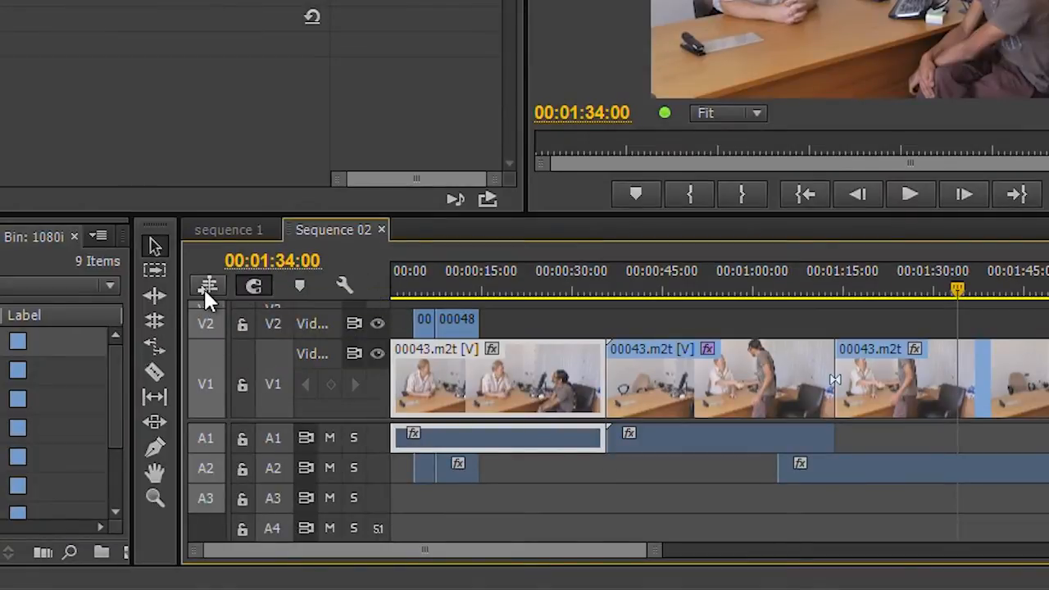
pyautogui.moveTo(207, 285)
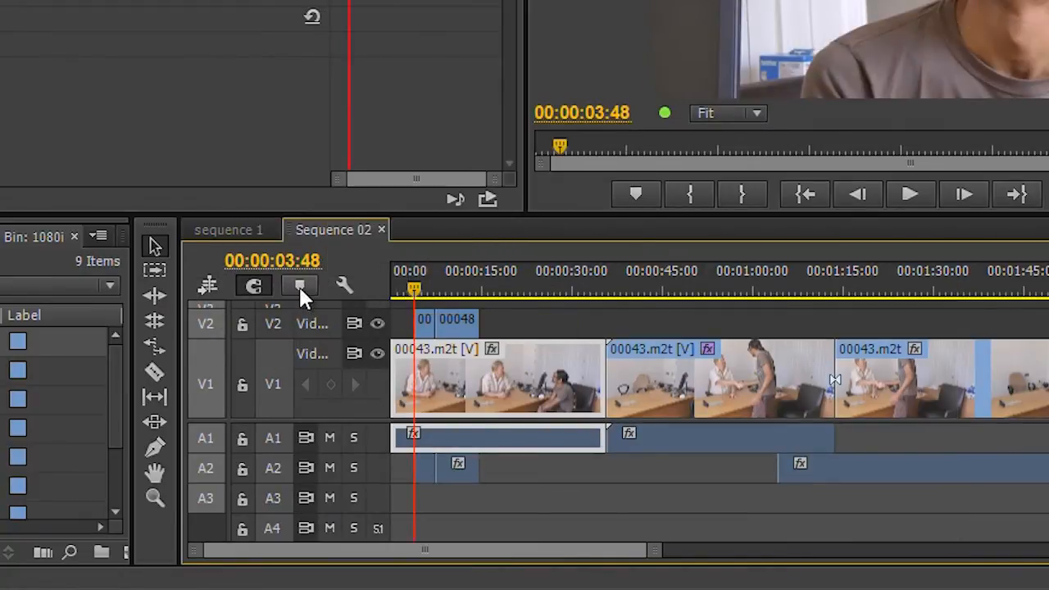
pyautogui.moveTo(344, 285)
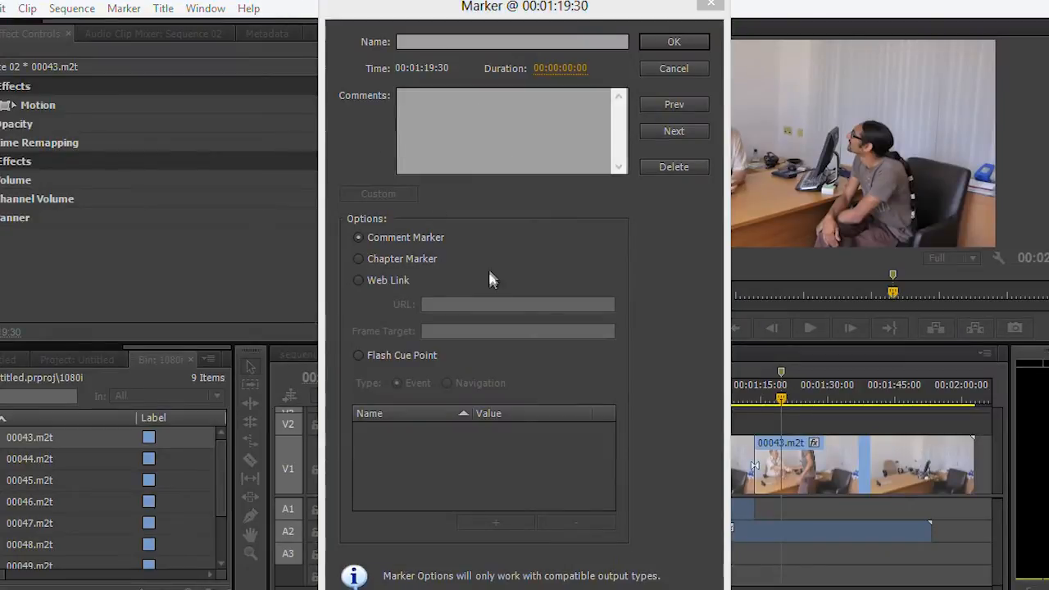
# Make the marker a Chapter Marker named 'ringo' and confirm.
pyautogui.click(357, 258)
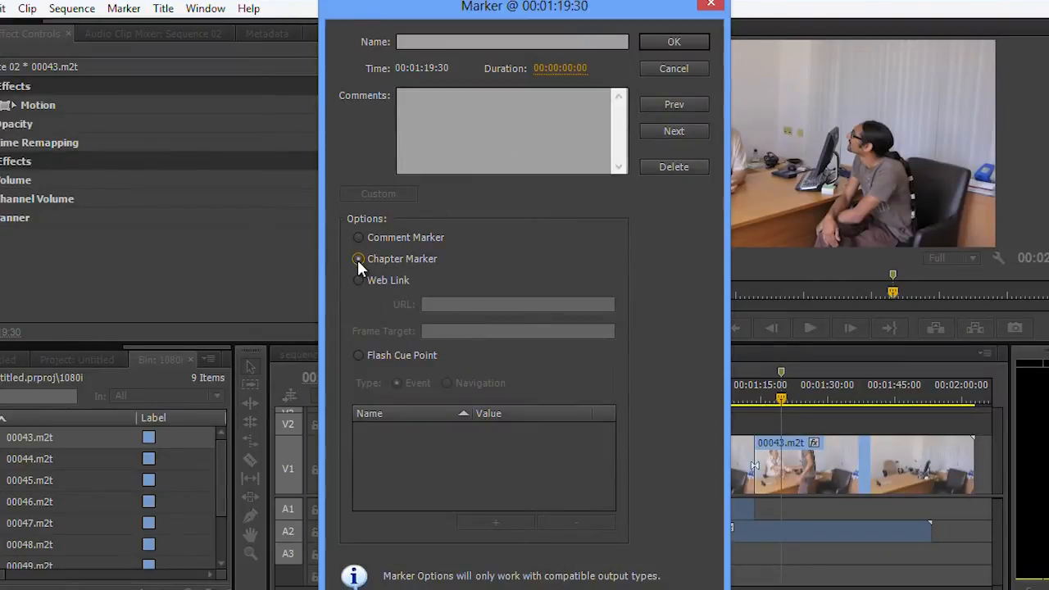
pyautogui.click(357, 259)
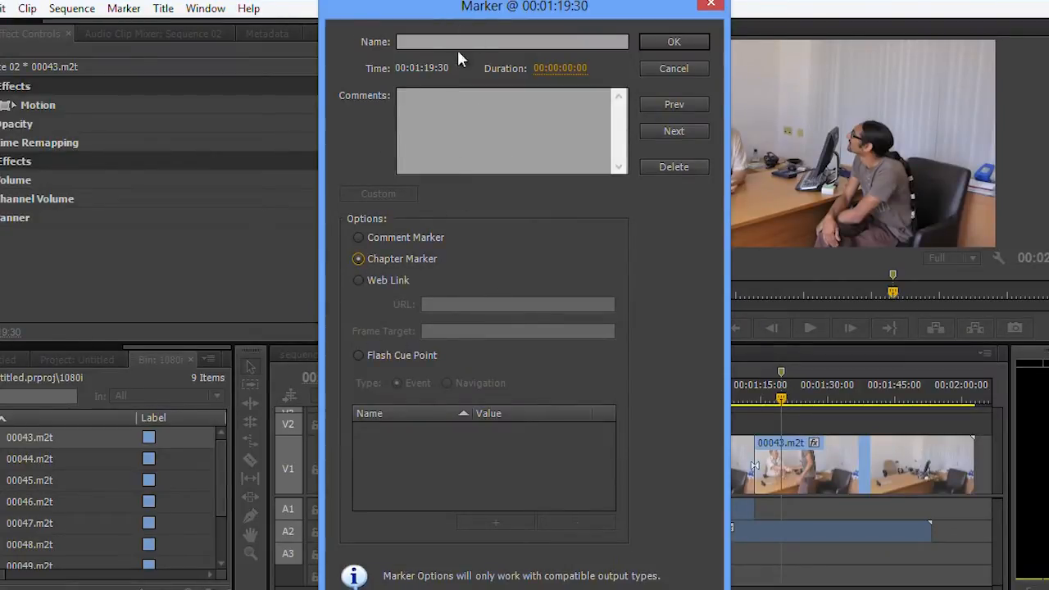
pyautogui.write('ringo')
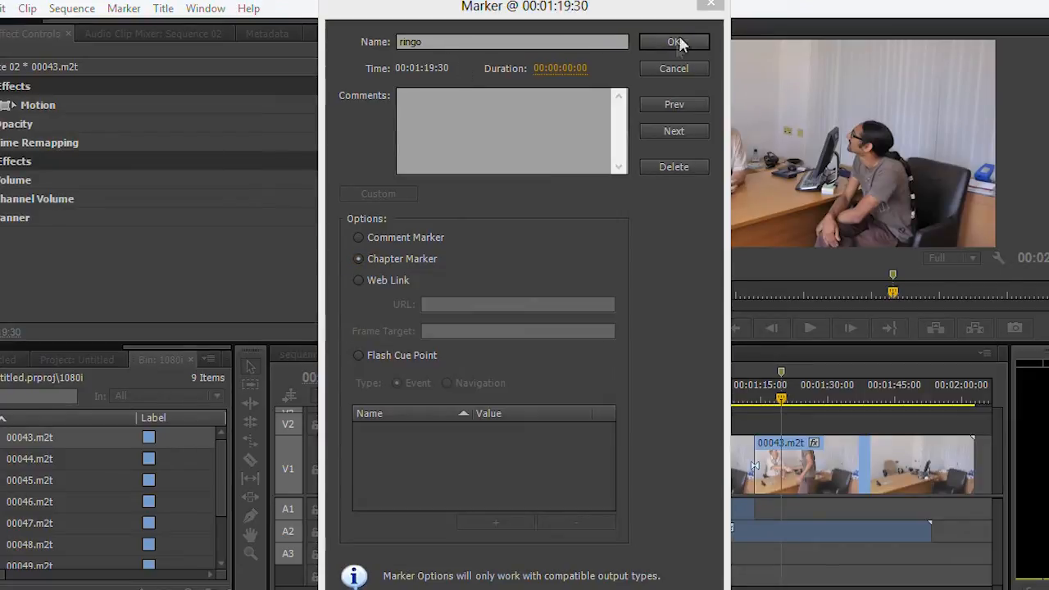
pyautogui.click(673, 42)
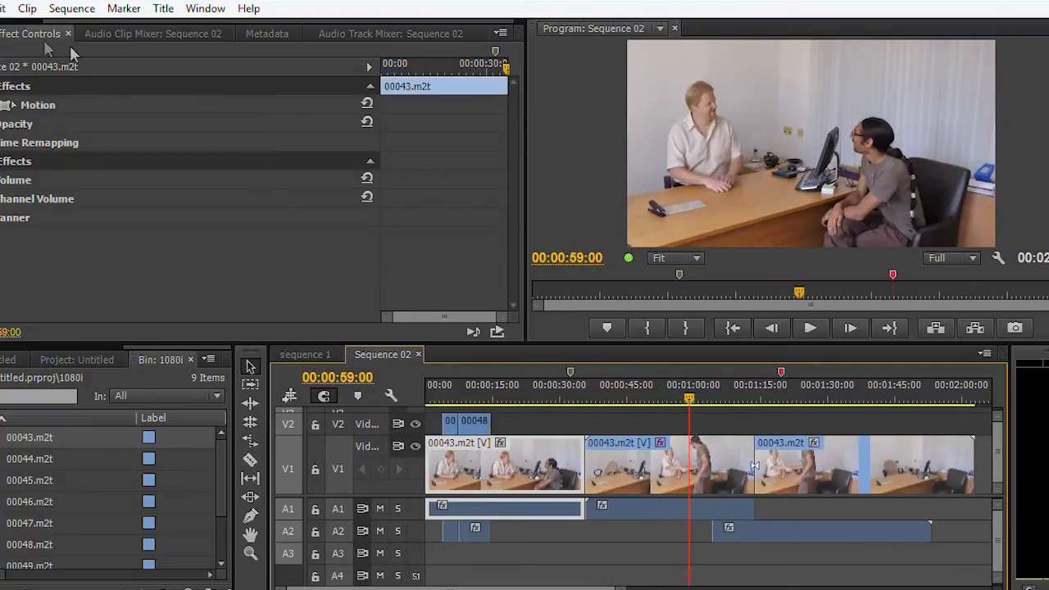
# In Keyboard Shortcuts, search 'chap' and assign M to Add Chapter Marker.
pyautogui.click(26, 9)
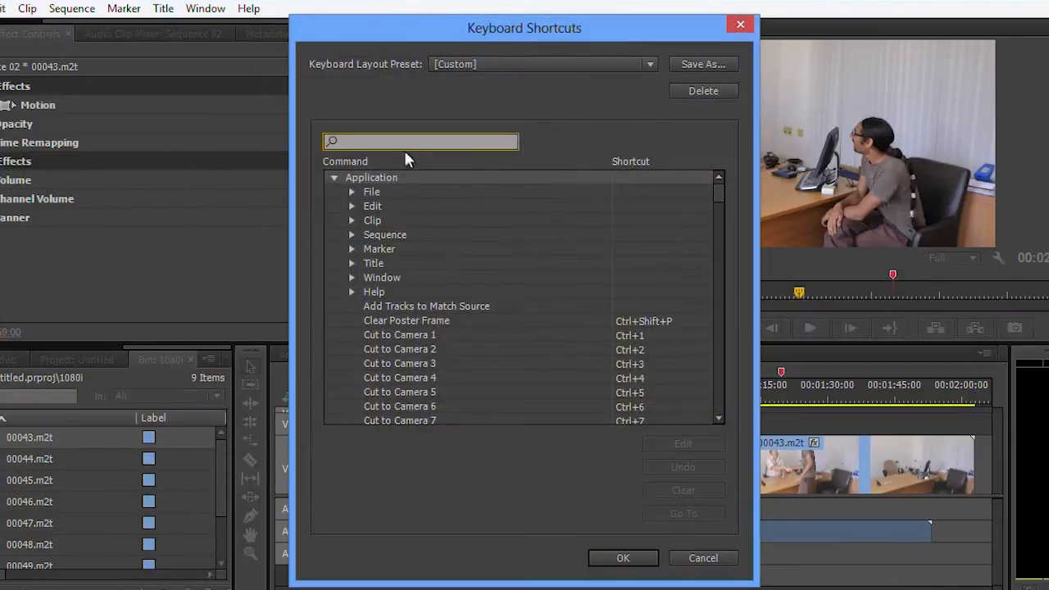
pyautogui.write('chapter')
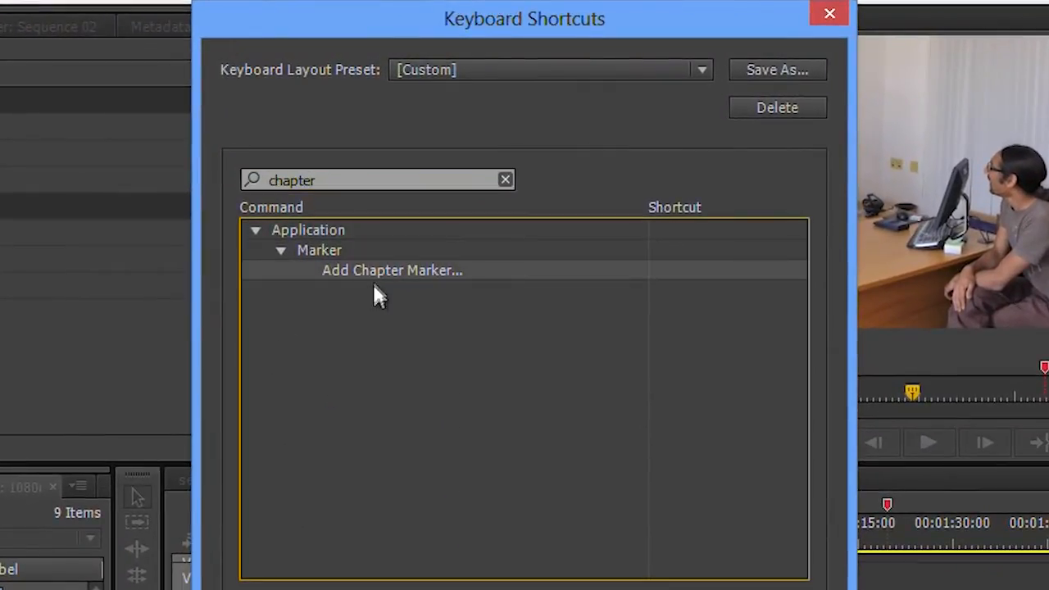
pyautogui.moveTo(420, 285)
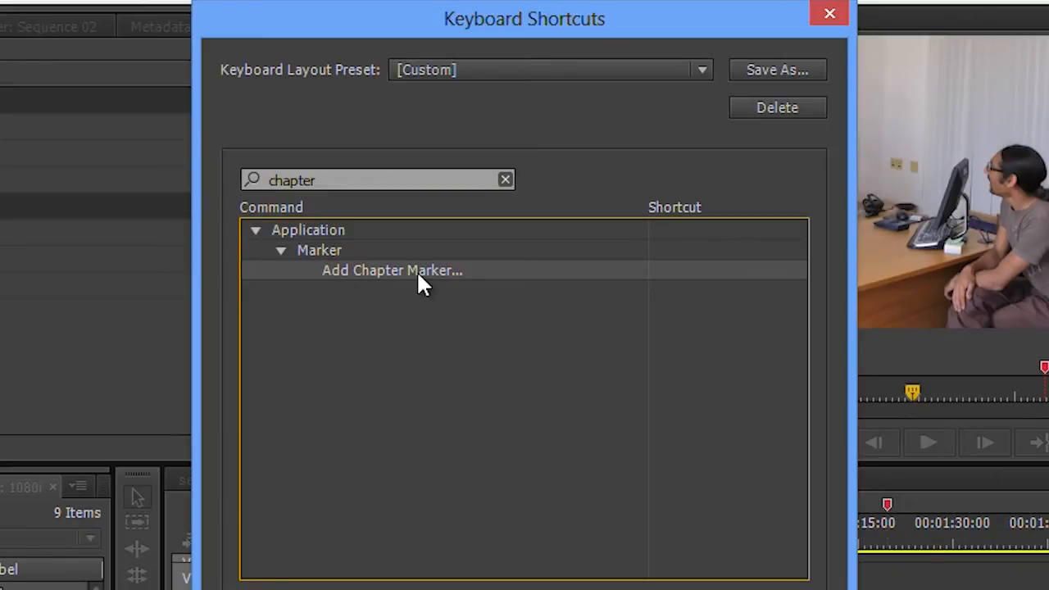
pyautogui.moveTo(679, 287)
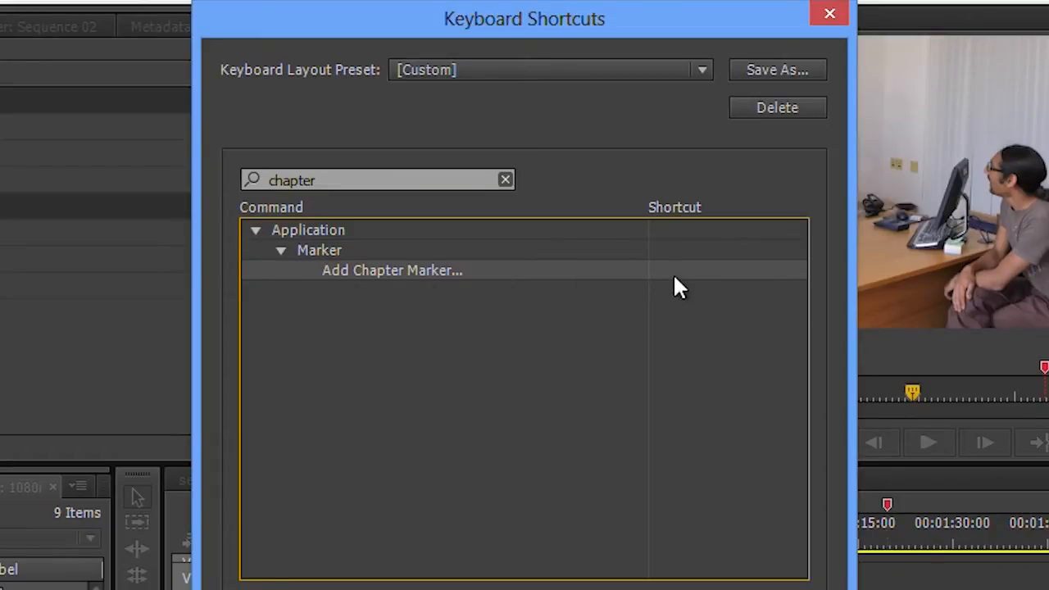
pyautogui.click(724, 269)
pyautogui.write('M')
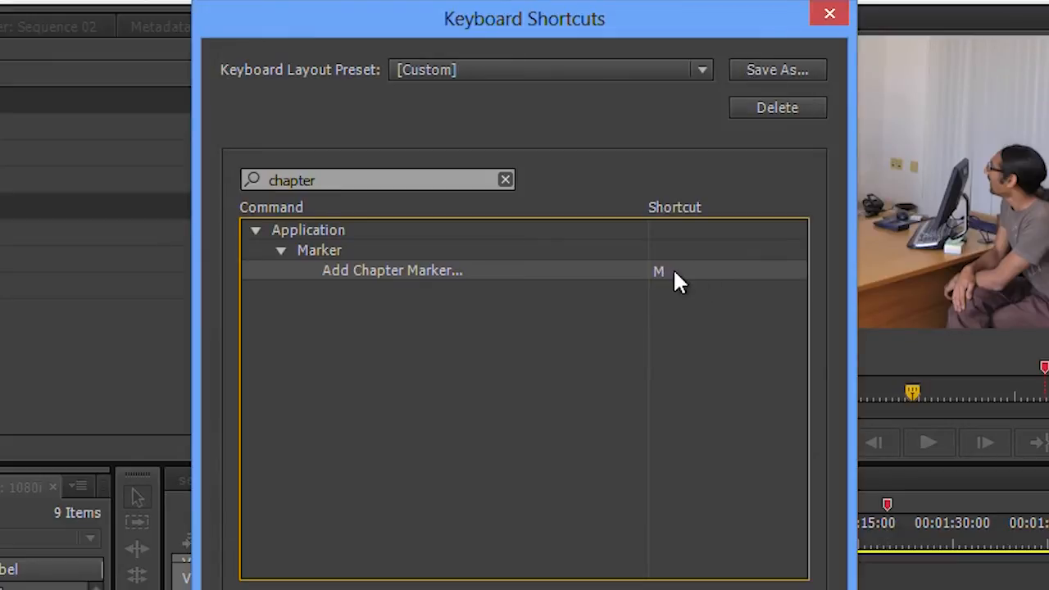
pyautogui.moveTo(589, 539)
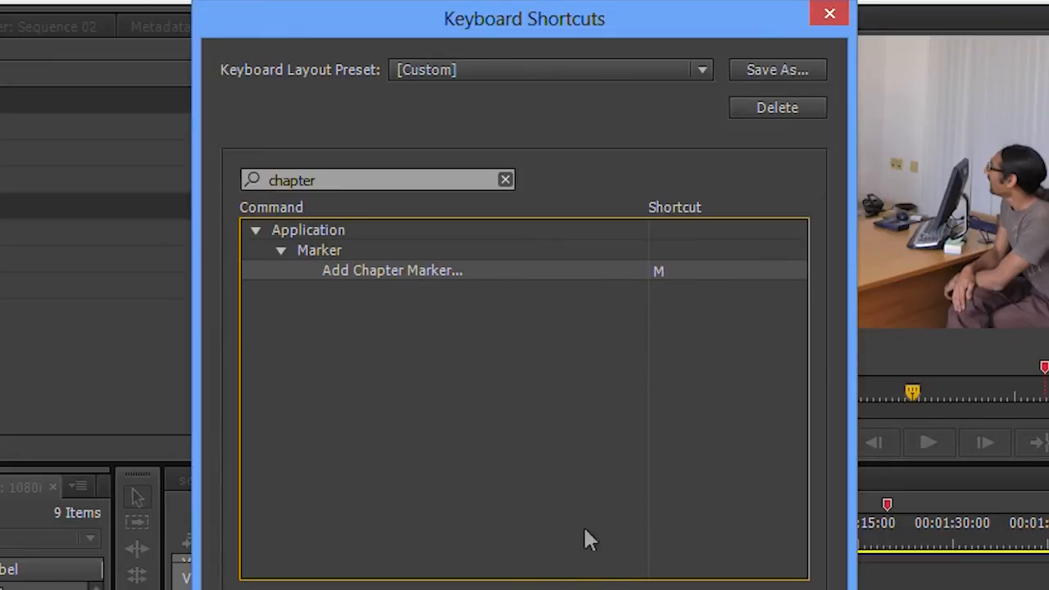
pyautogui.click(829, 13)
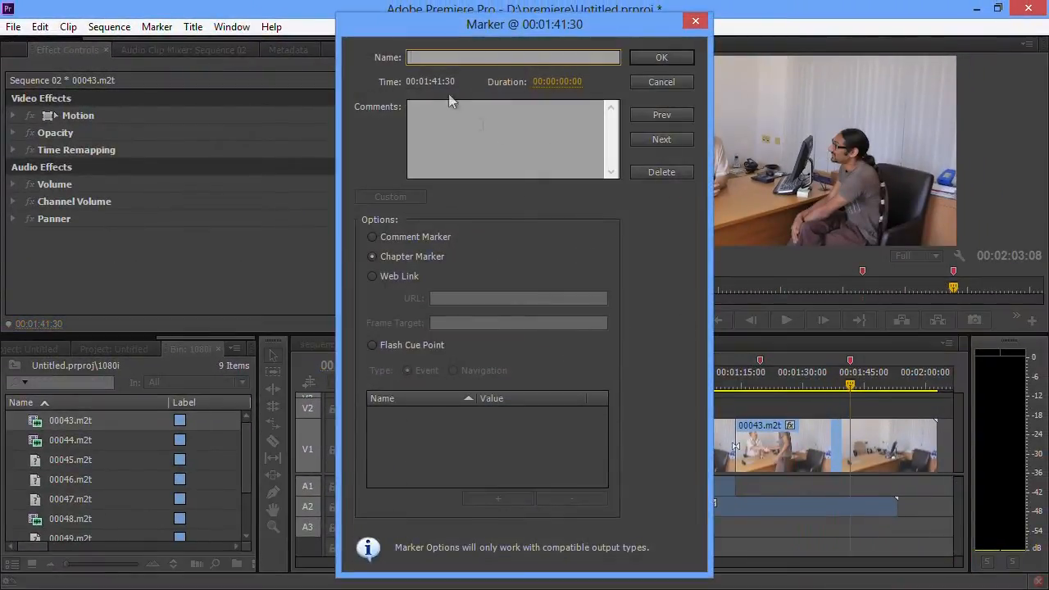
# Add a chapter marker at the playhead using the new shortcut.
pyautogui.write('vg')
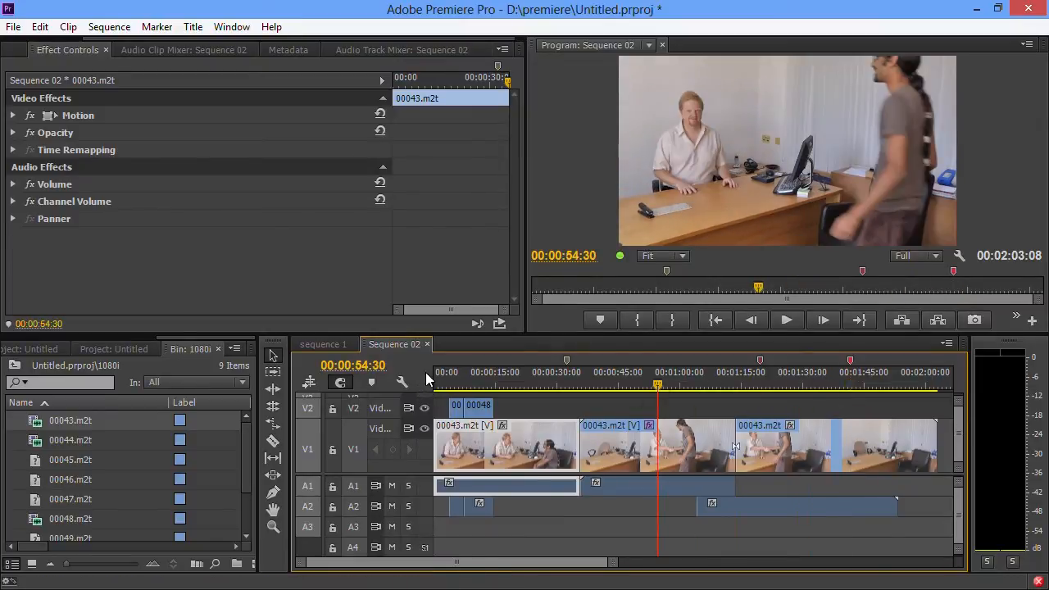
pyautogui.moveTo(631, 390)
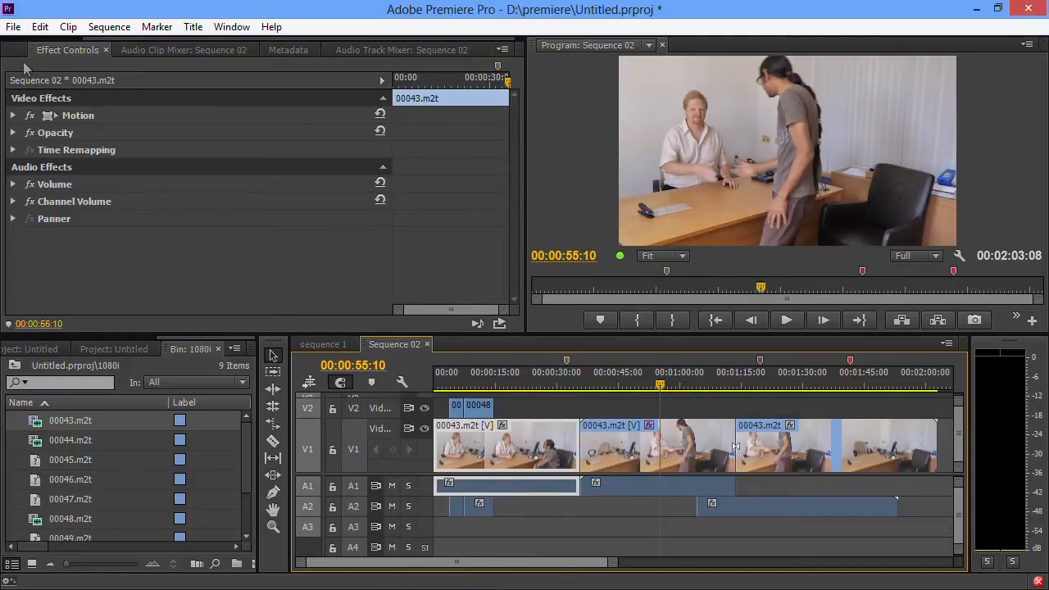
pyautogui.click(13, 26)
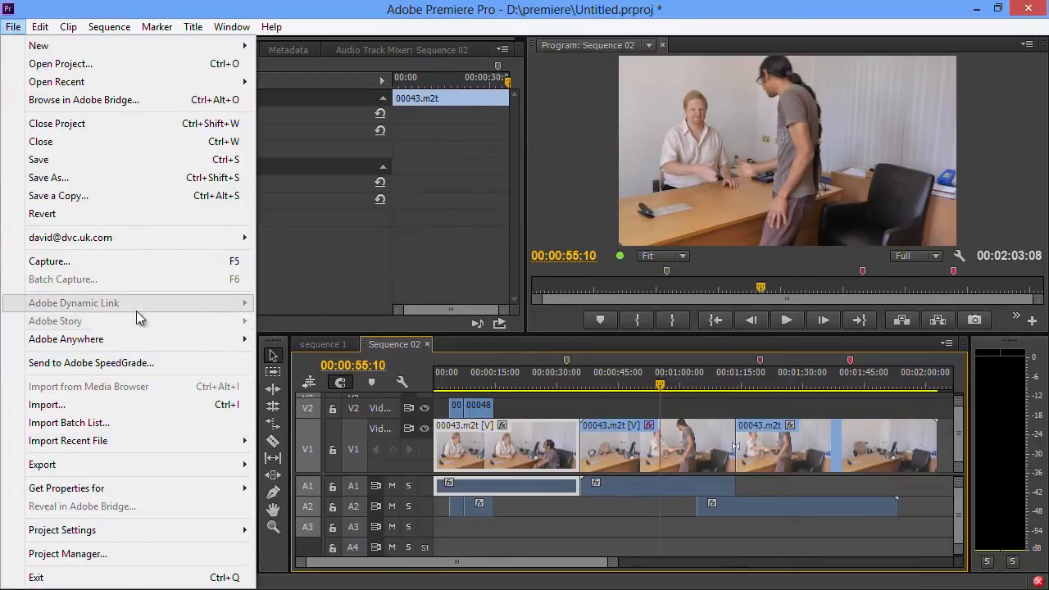
pyautogui.moveTo(102, 311)
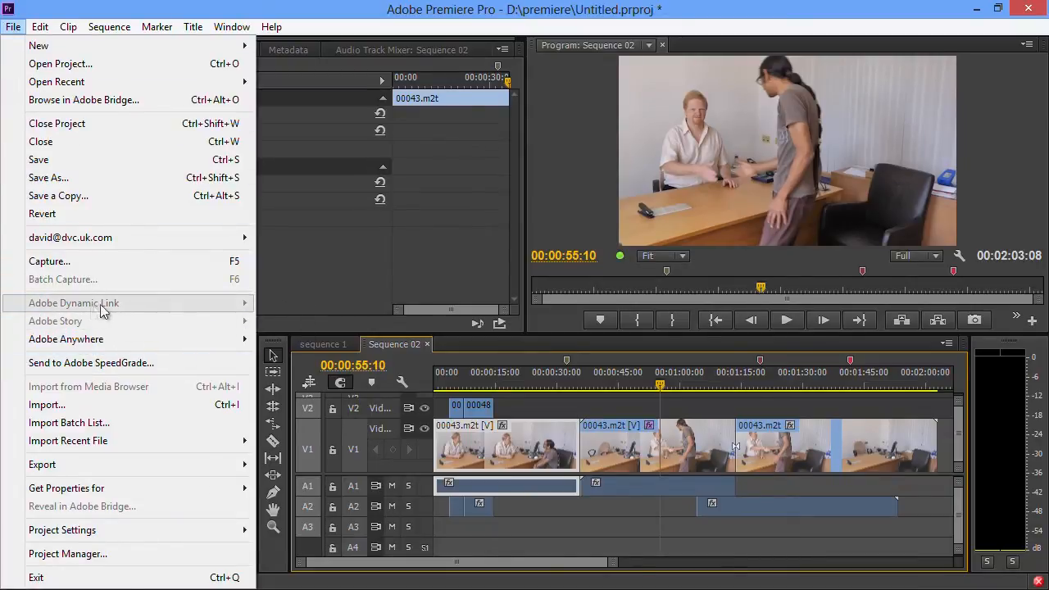
pyautogui.click(646, 374)
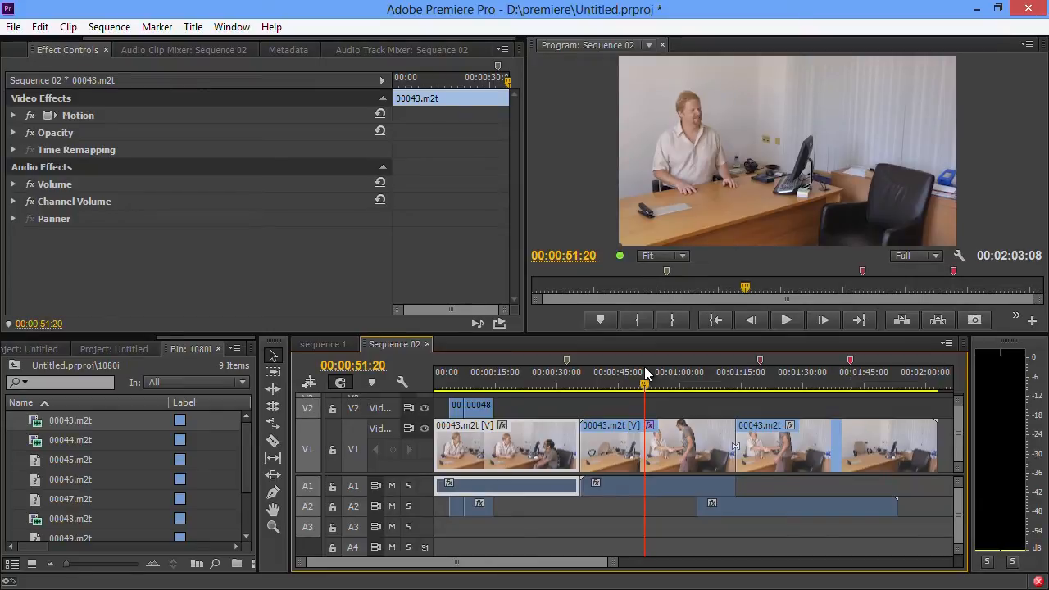
# Start exporting Sequence 02 with format MPEG2-DVD and preset PAL DV Wide.
pyautogui.click(14, 26)
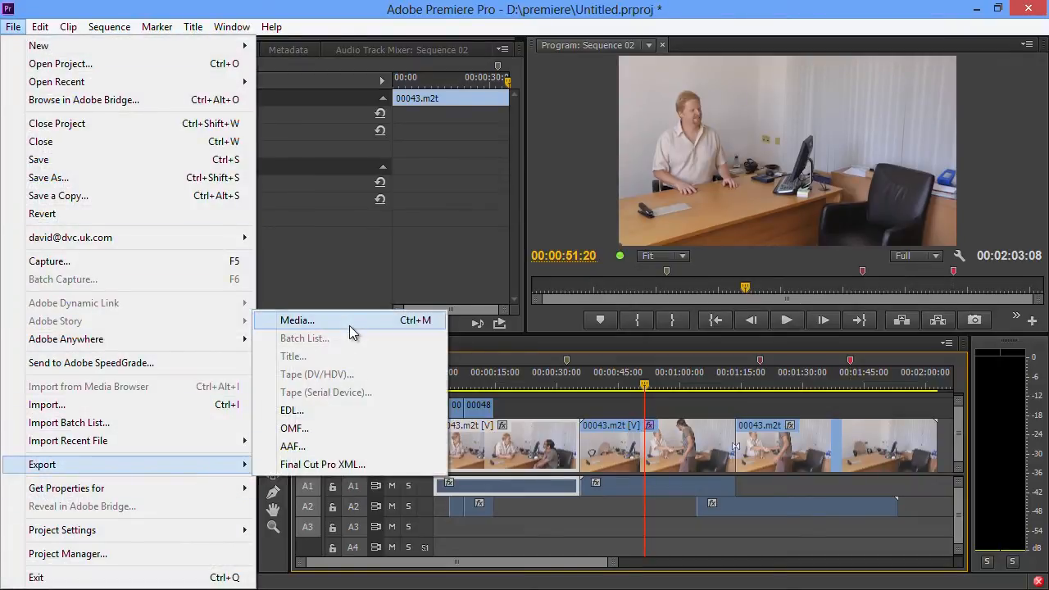
pyautogui.click(296, 320)
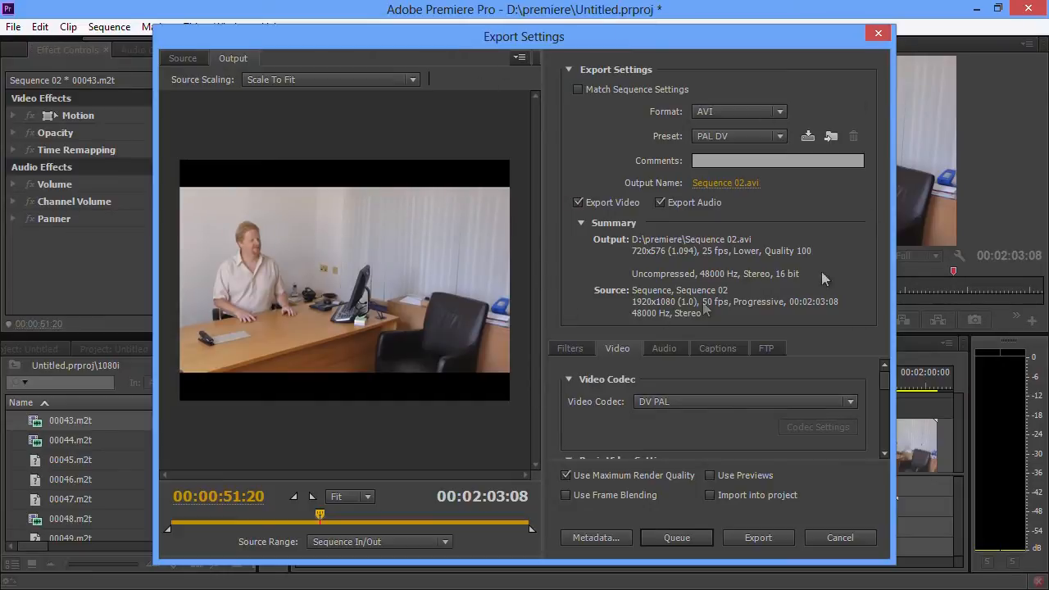
pyautogui.moveTo(521, 223)
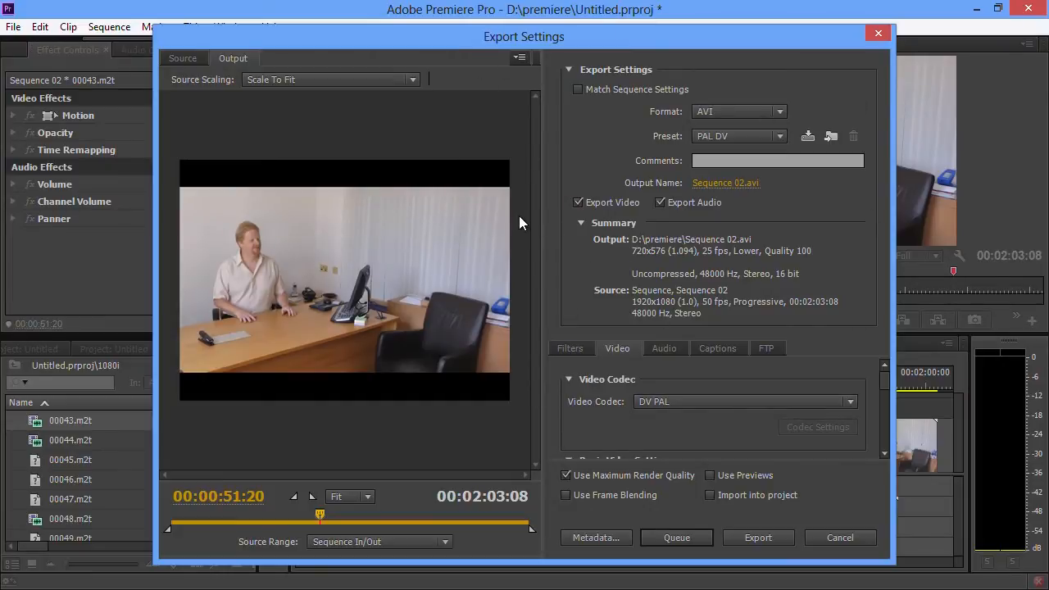
pyautogui.click(737, 111)
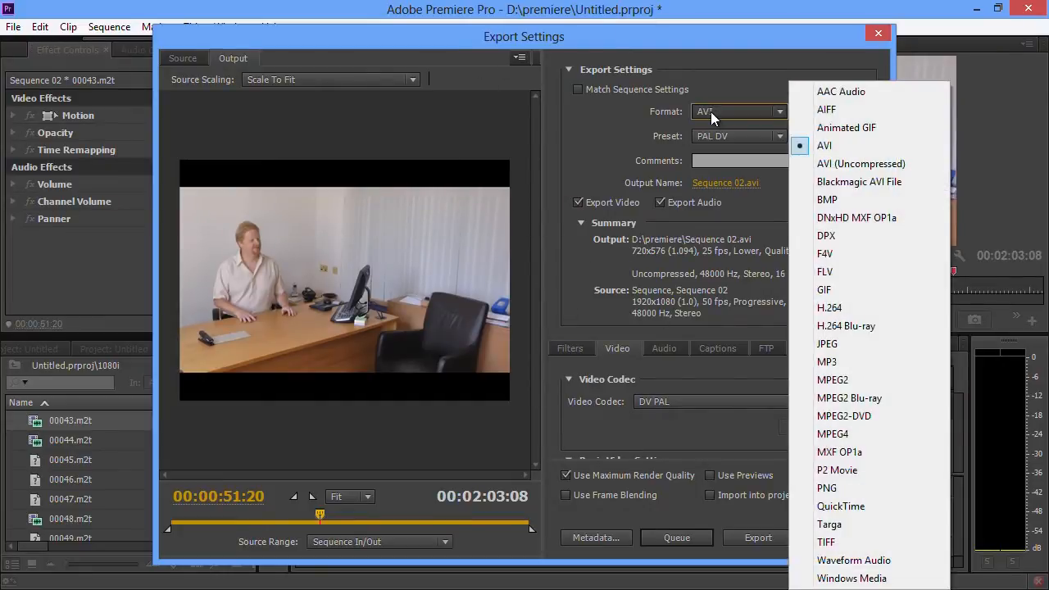
pyautogui.click(845, 324)
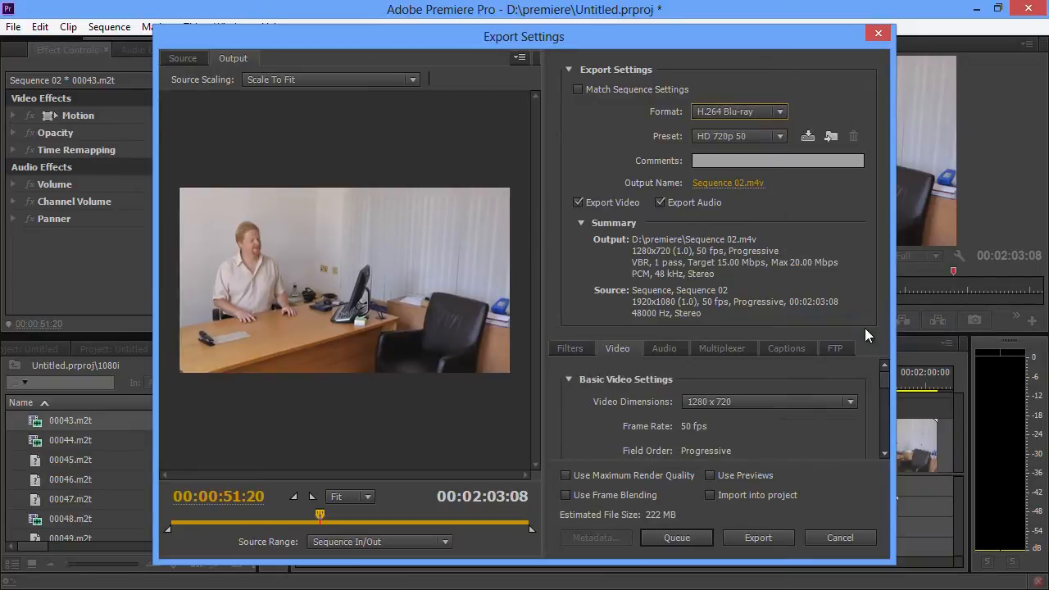
pyautogui.click(737, 111)
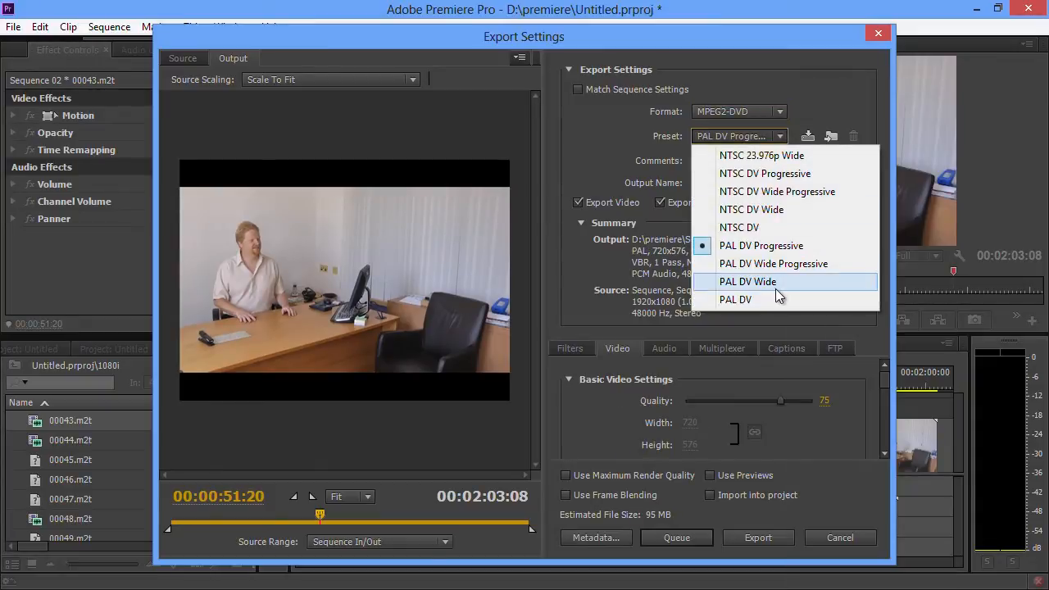
pyautogui.click(747, 282)
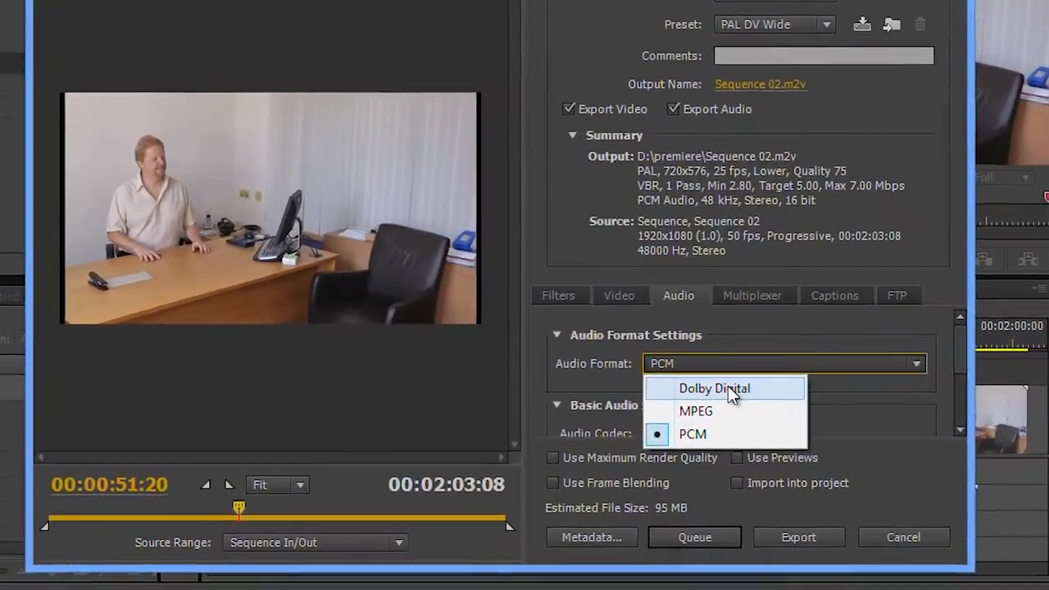
# Set the export audio format to Dolby Digital at 192 kbps instead of PCM.
pyautogui.click(714, 389)
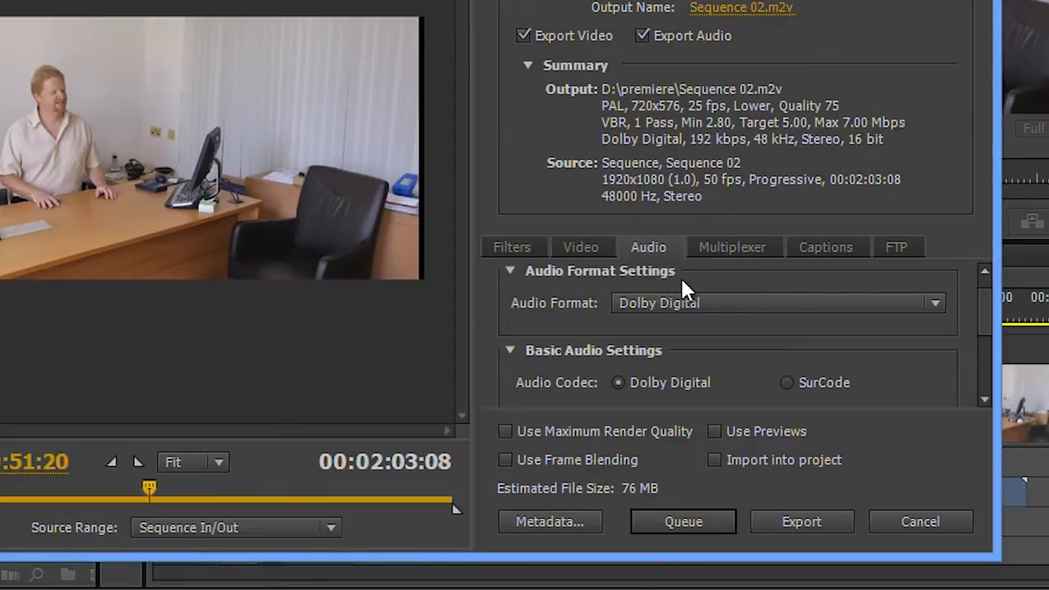
pyautogui.moveTo(721, 308)
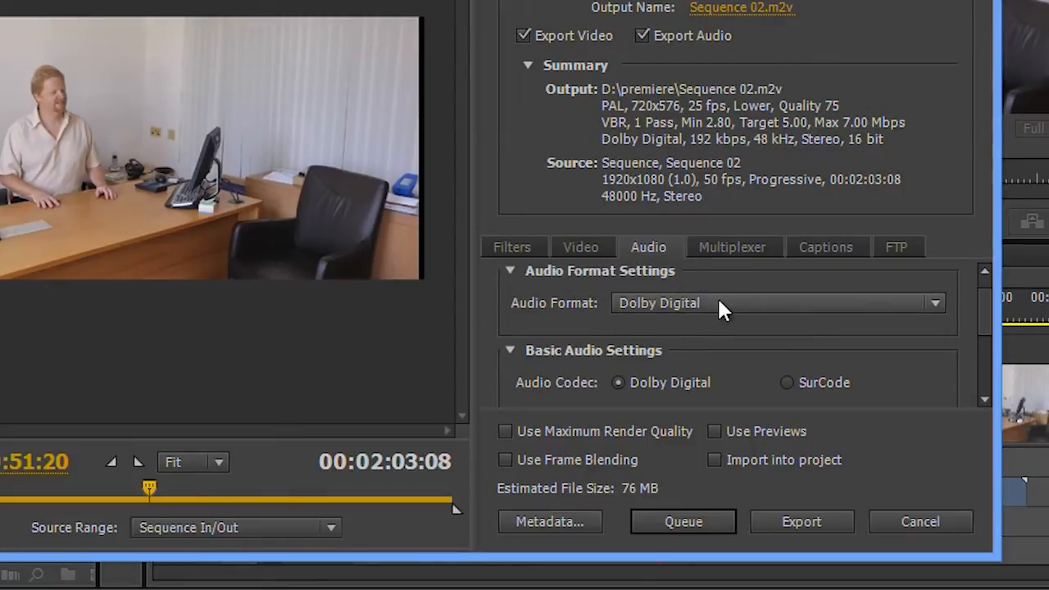
pyautogui.click(773, 301)
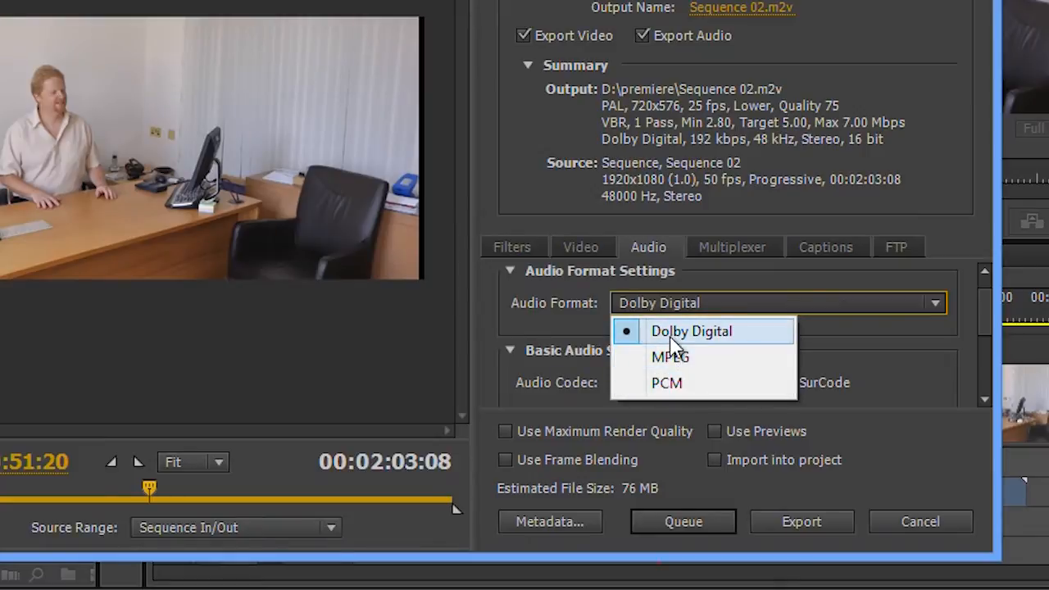
pyautogui.click(691, 331)
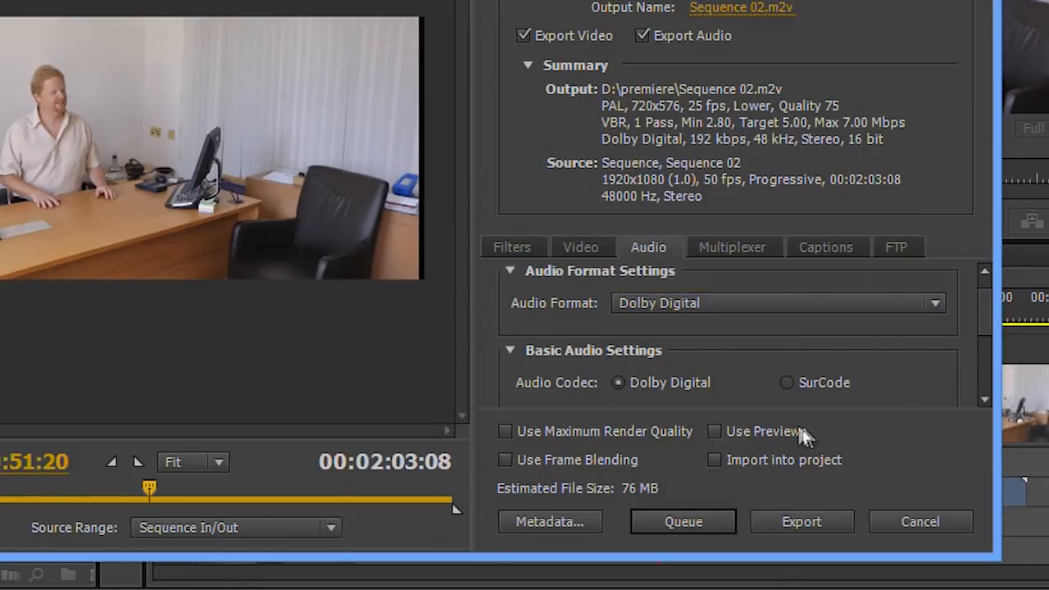
pyautogui.moveTo(790, 395)
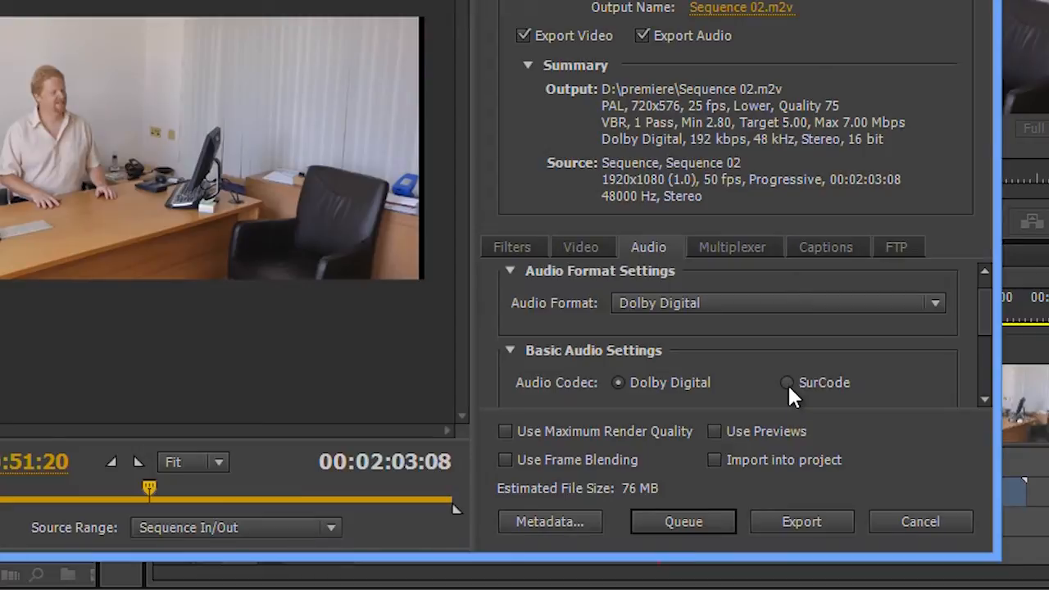
pyautogui.moveTo(898, 18)
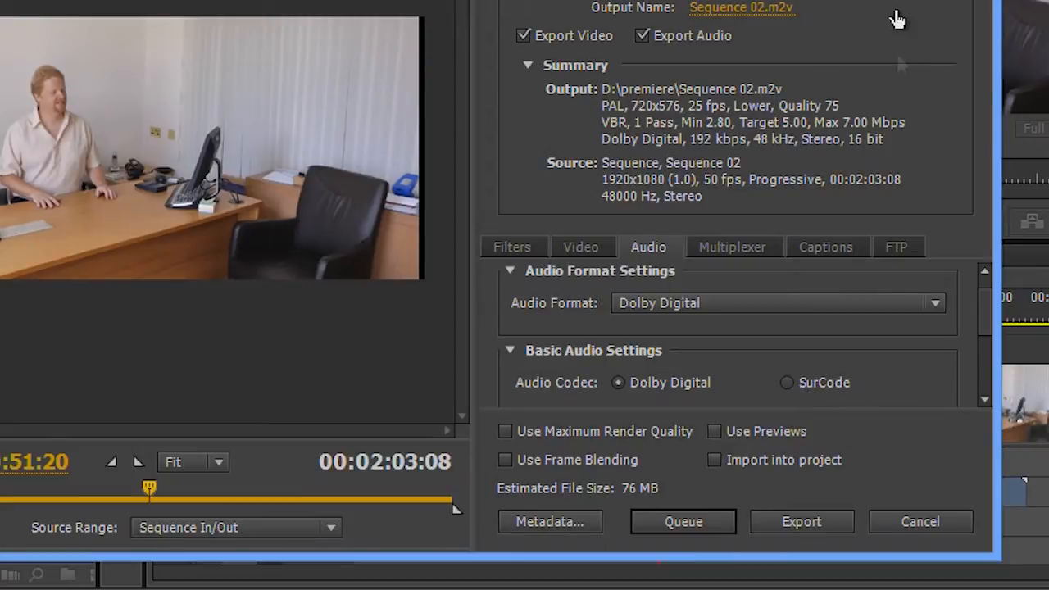
pyautogui.moveTo(852, 472)
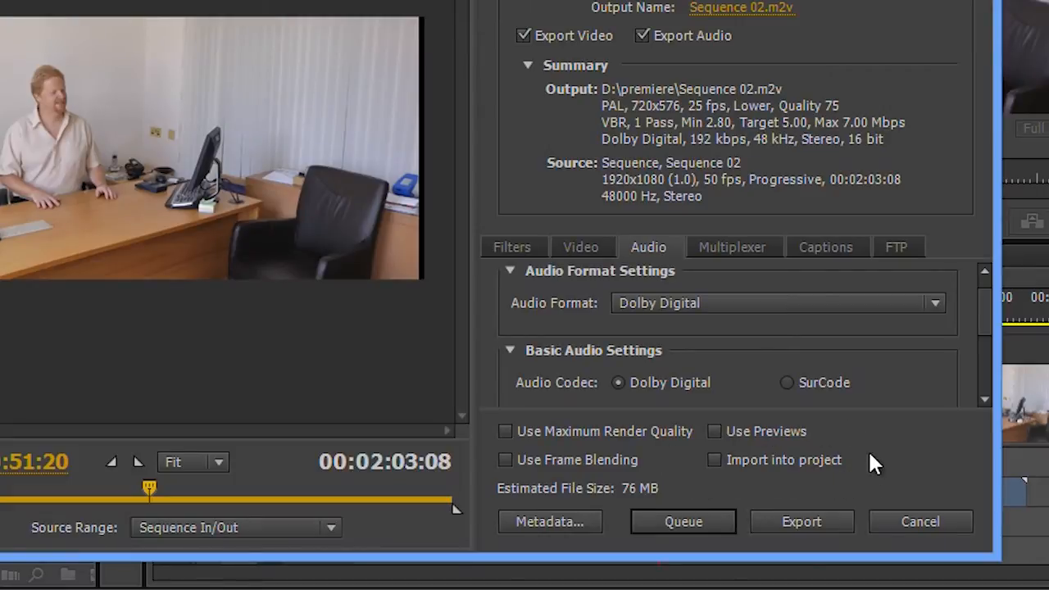
pyautogui.moveTo(695, 462)
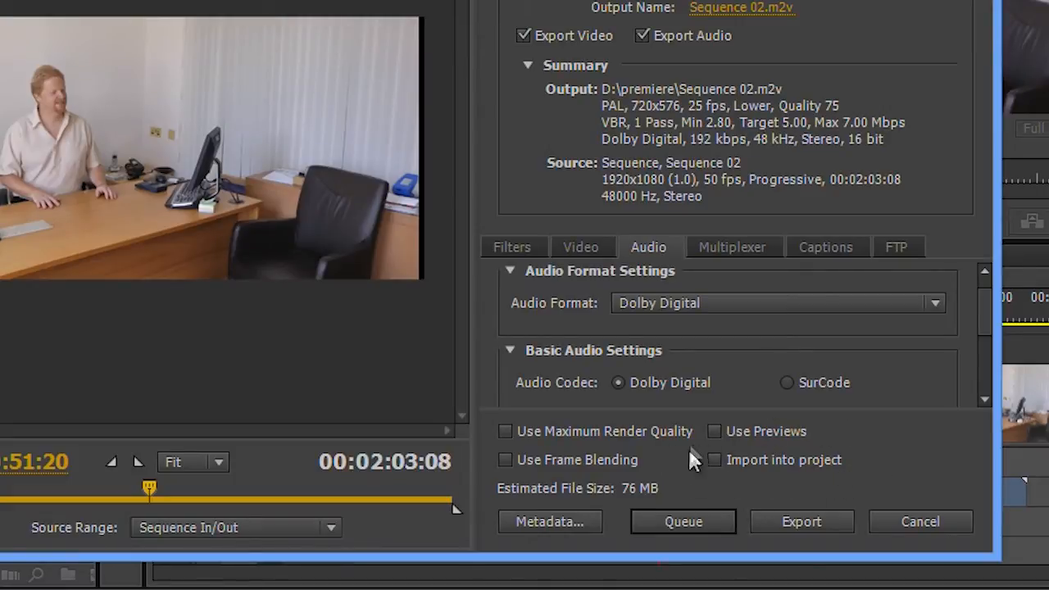
pyautogui.moveTo(934, 478)
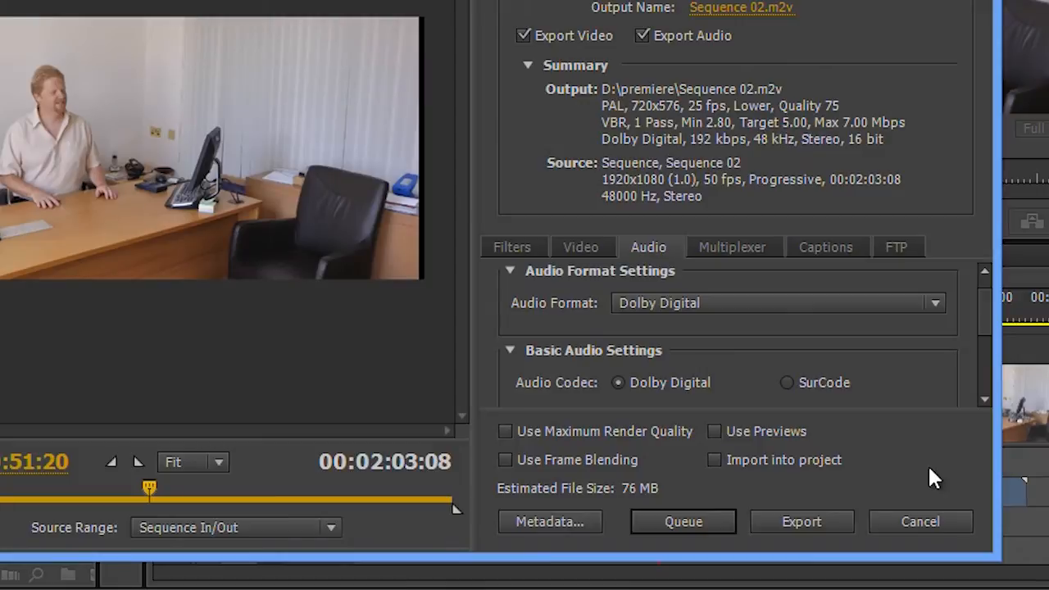
pyautogui.moveTo(801, 495)
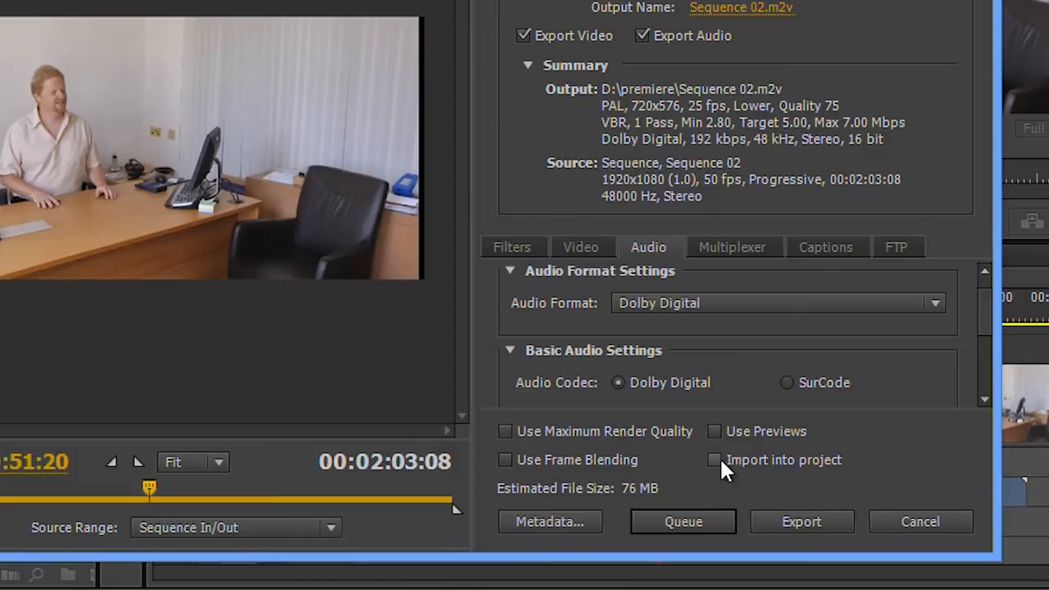
# Tick Import into project and export the sequence with these settings.
pyautogui.click(714, 459)
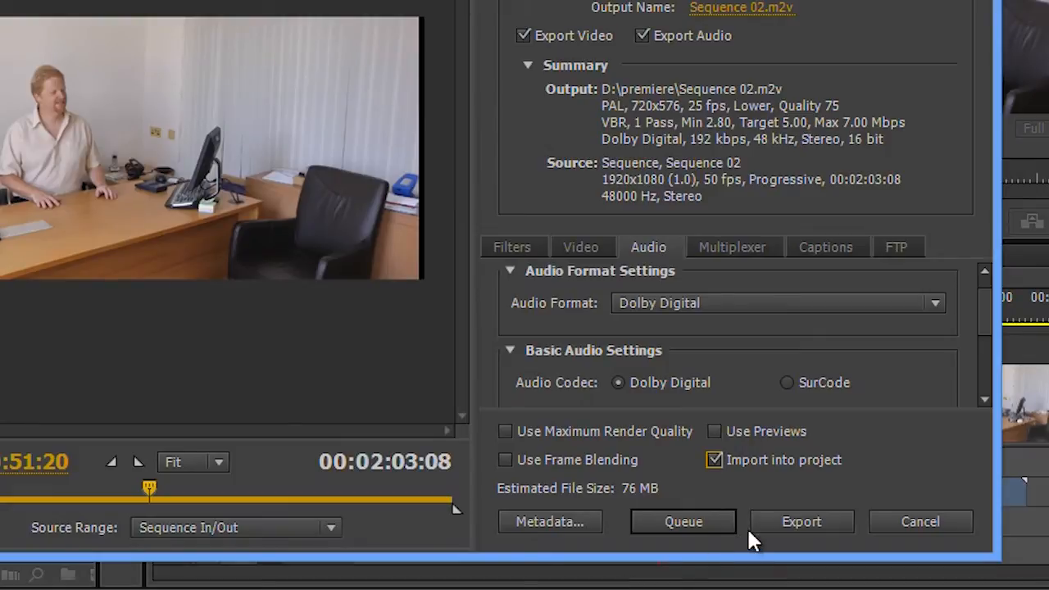
pyautogui.click(714, 458)
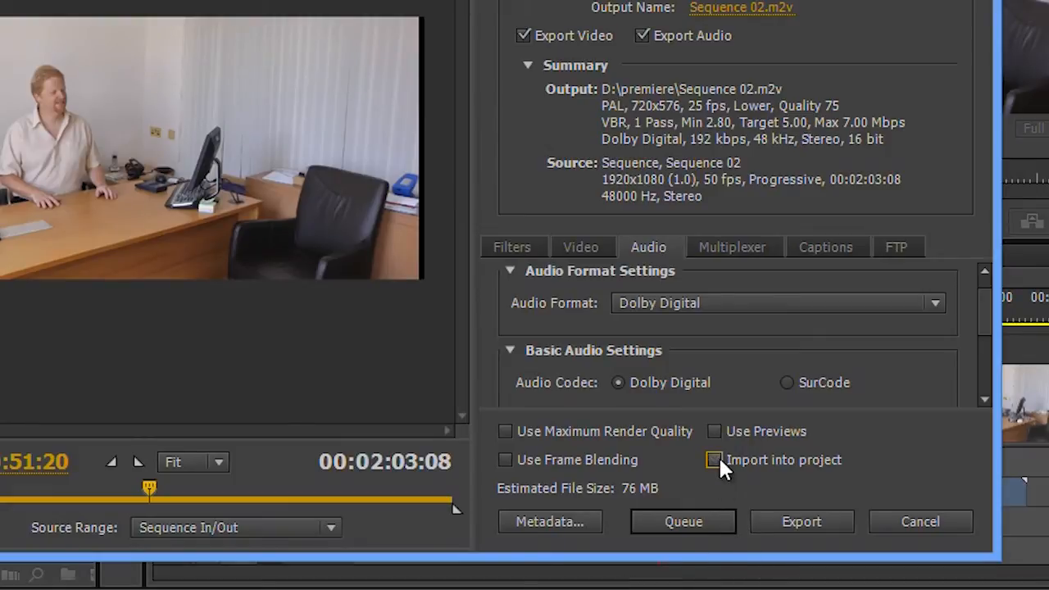
pyautogui.click(714, 459)
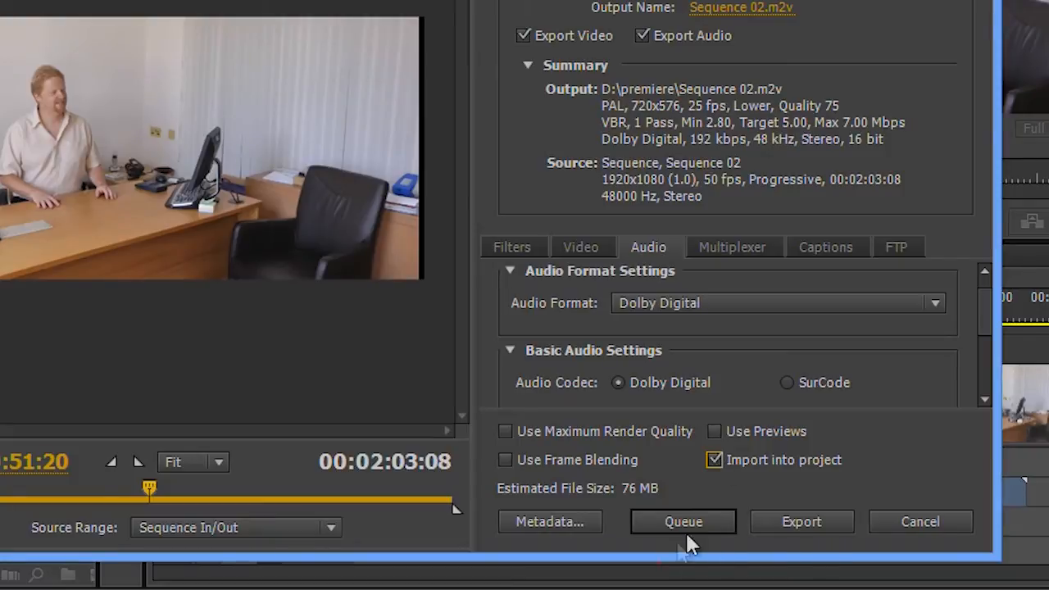
pyautogui.moveTo(795, 587)
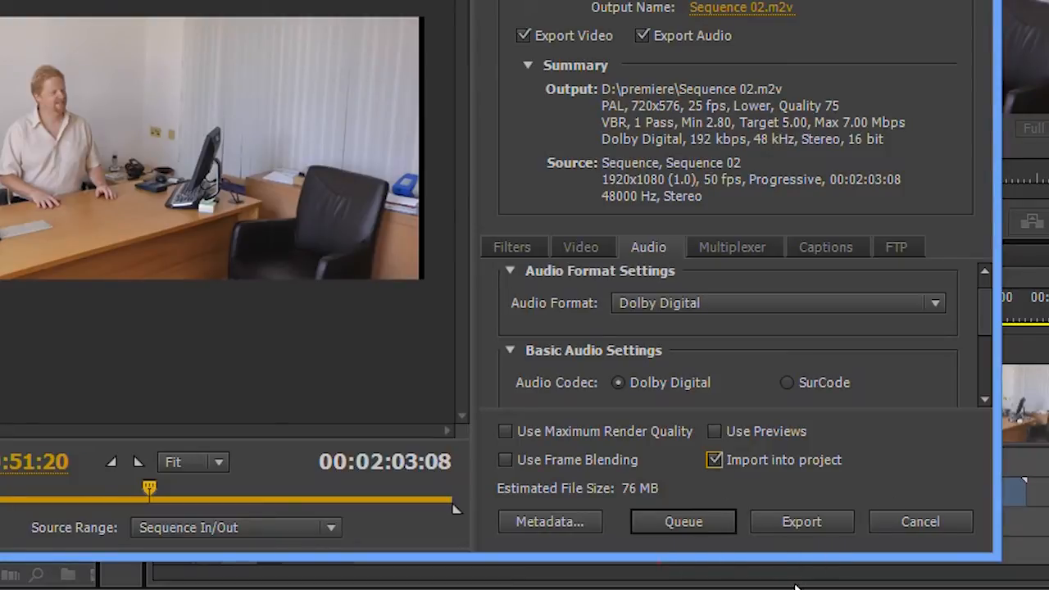
pyautogui.click(919, 521)
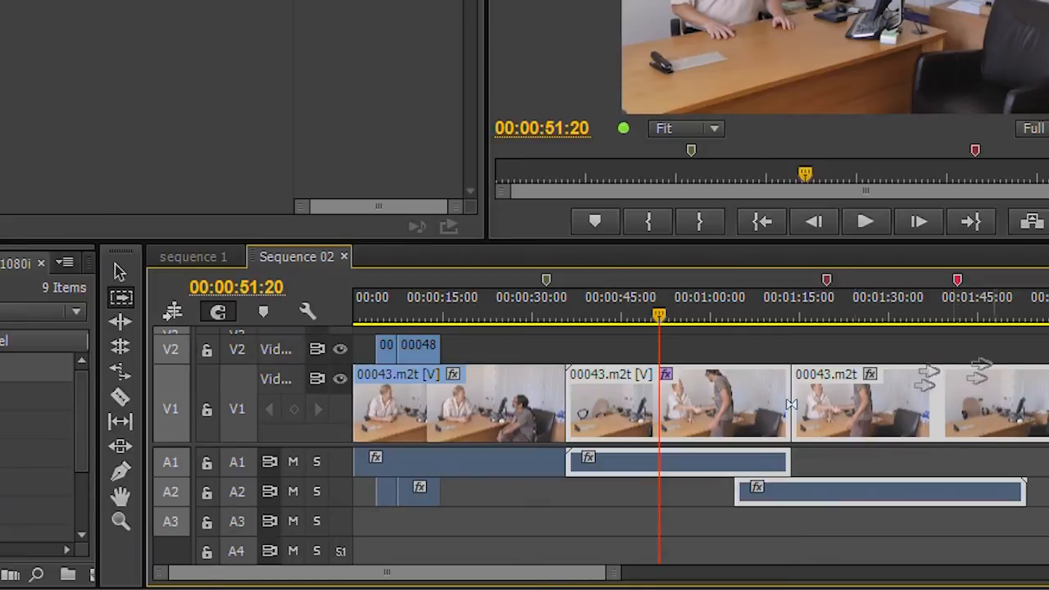
pyautogui.moveTo(121, 298)
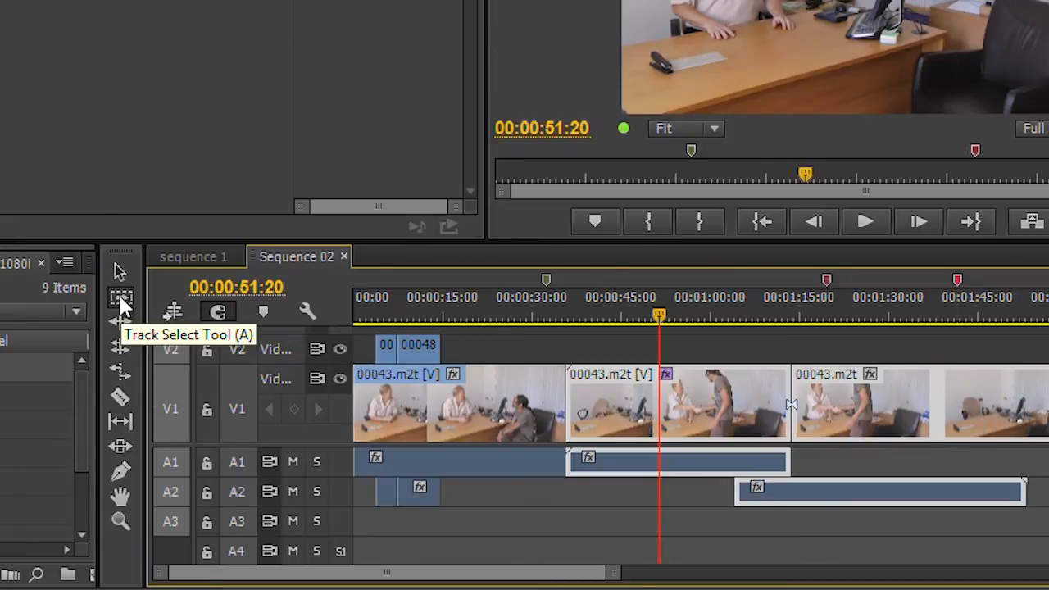